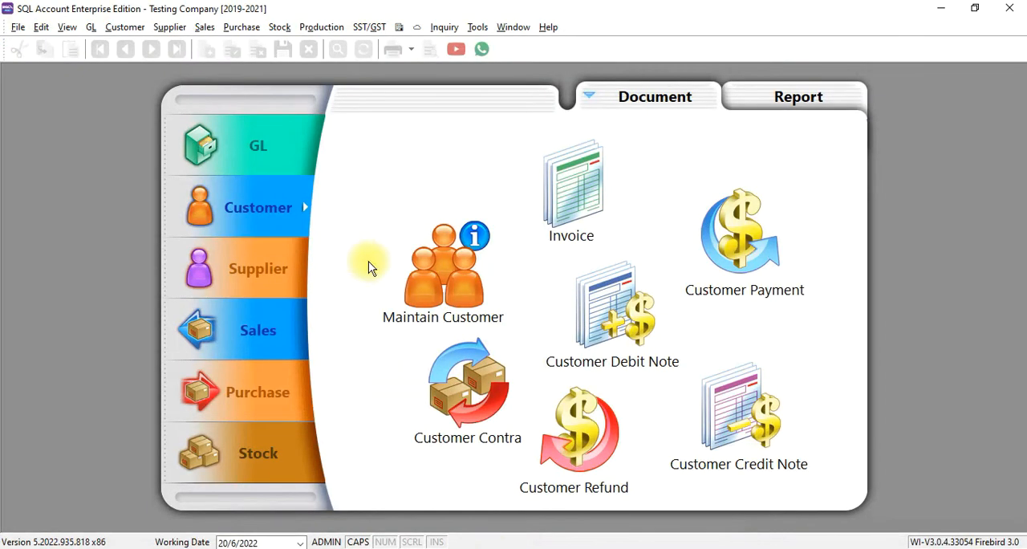
Open Maintain Stock Price Tag from the Stock menu, listing Dealer, Retail and Wholesale.
{"action": "left_click", "coordinate": [279, 26]}
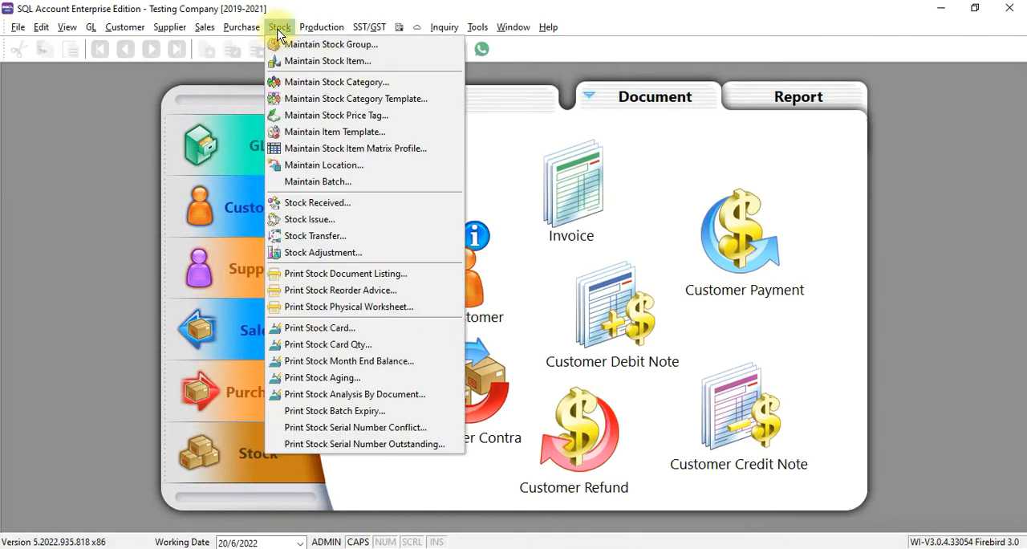
{"action": "mouse_move", "coordinate": [335, 116]}
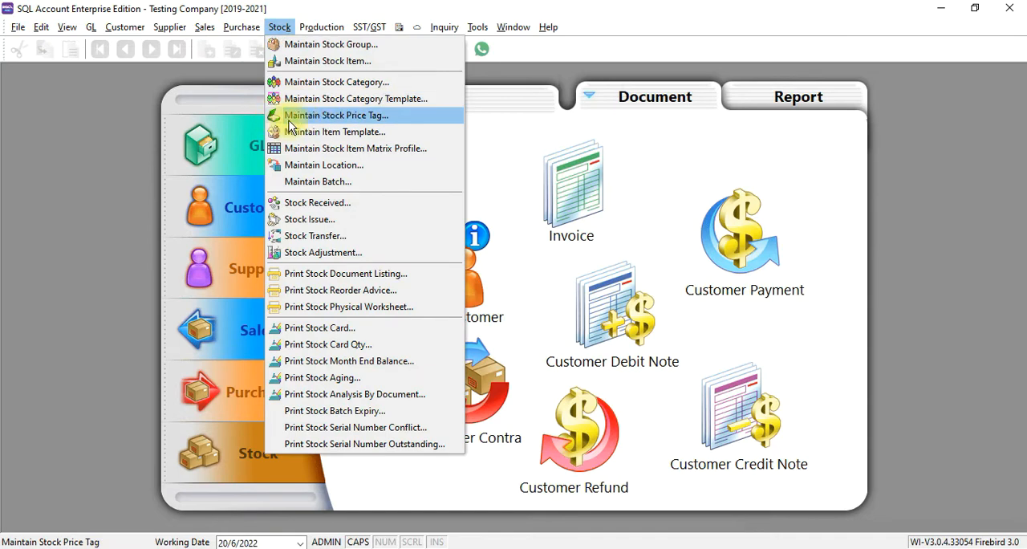
{"action": "left_click", "coordinate": [336, 115]}
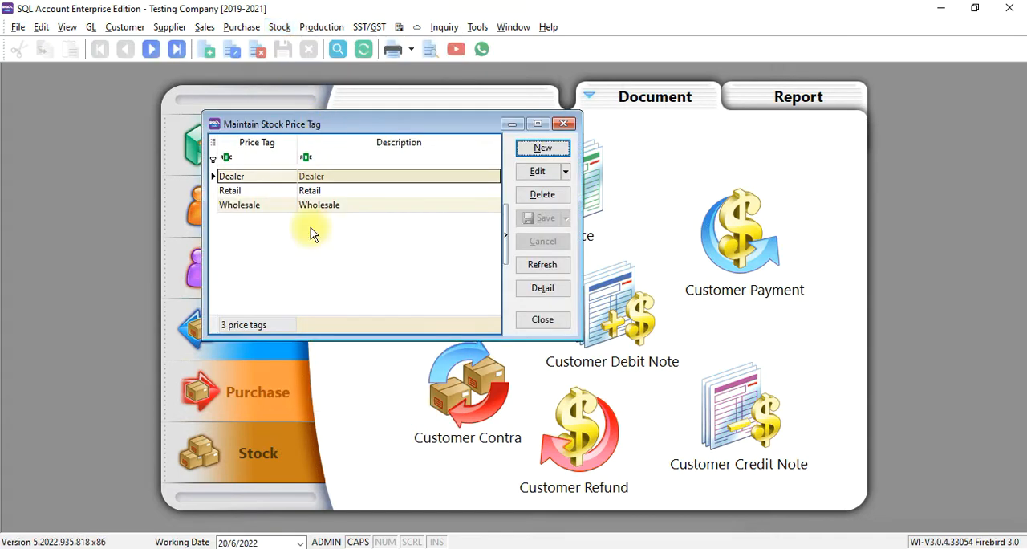
{"action": "mouse_move", "coordinate": [313, 269]}
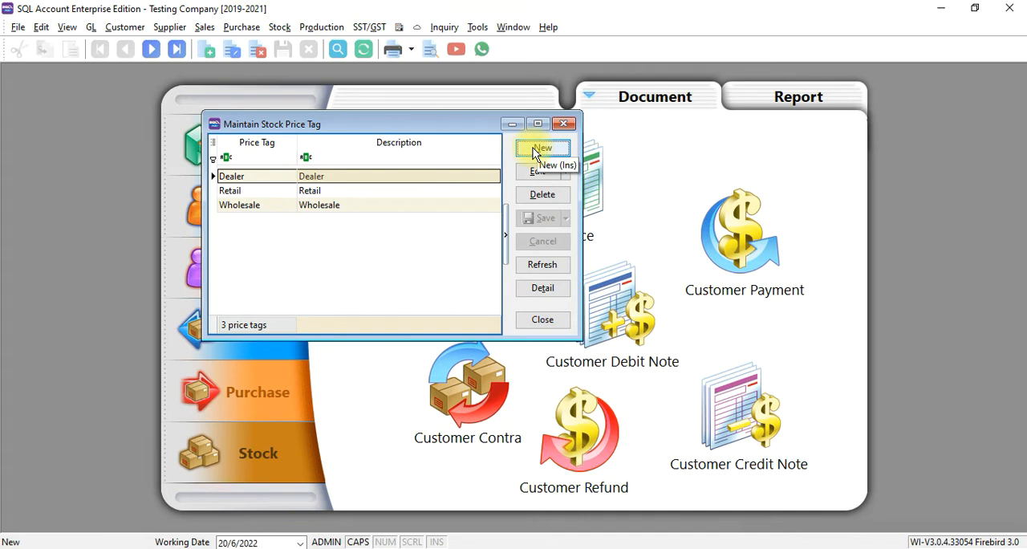
Create and save a new price tag with code and description eCommerce, then close the list.
{"action": "left_click", "coordinate": [543, 153]}
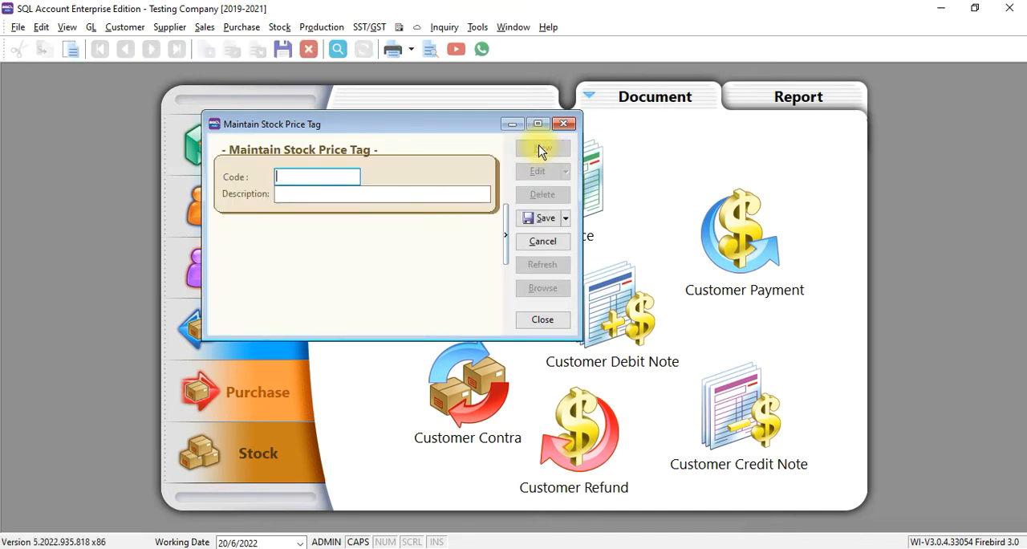
{"action": "type", "text": "eCommerce"}
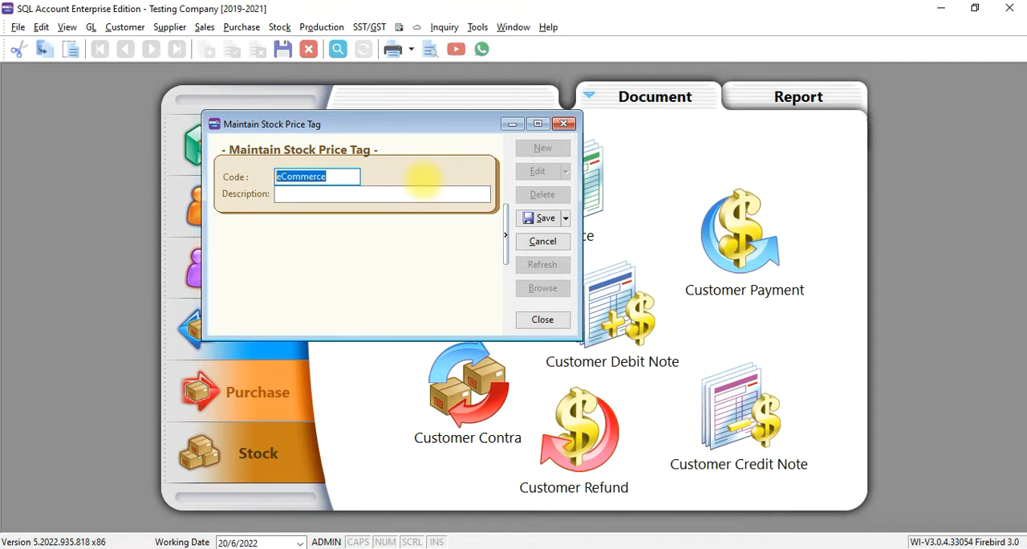
{"action": "left_click", "coordinate": [544, 218]}
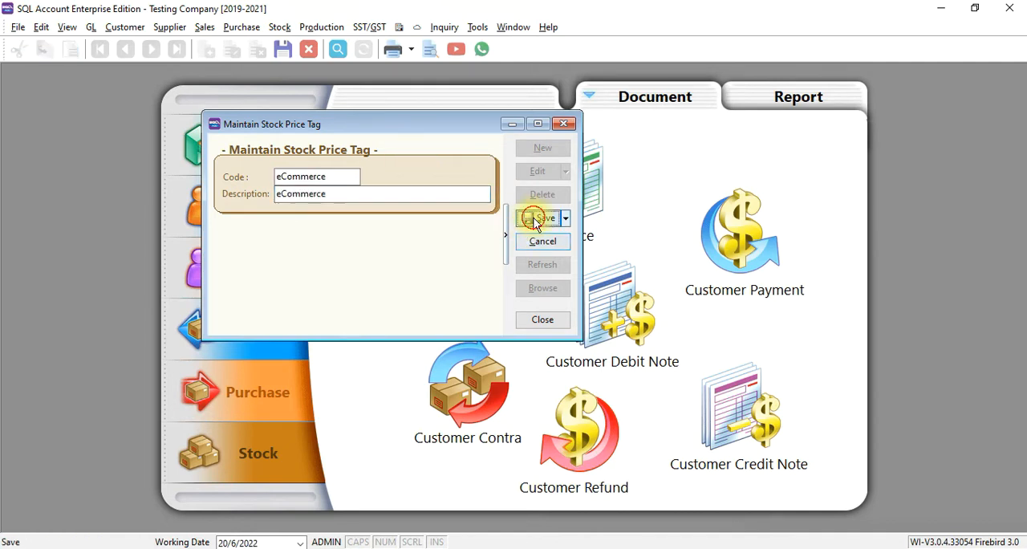
{"action": "left_click", "coordinate": [539, 218]}
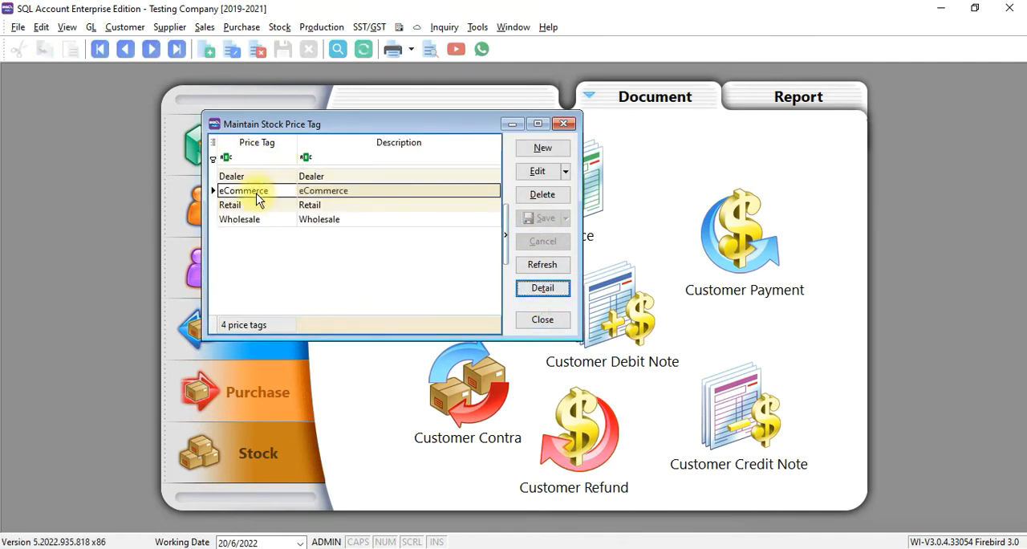
{"action": "mouse_move", "coordinate": [293, 270]}
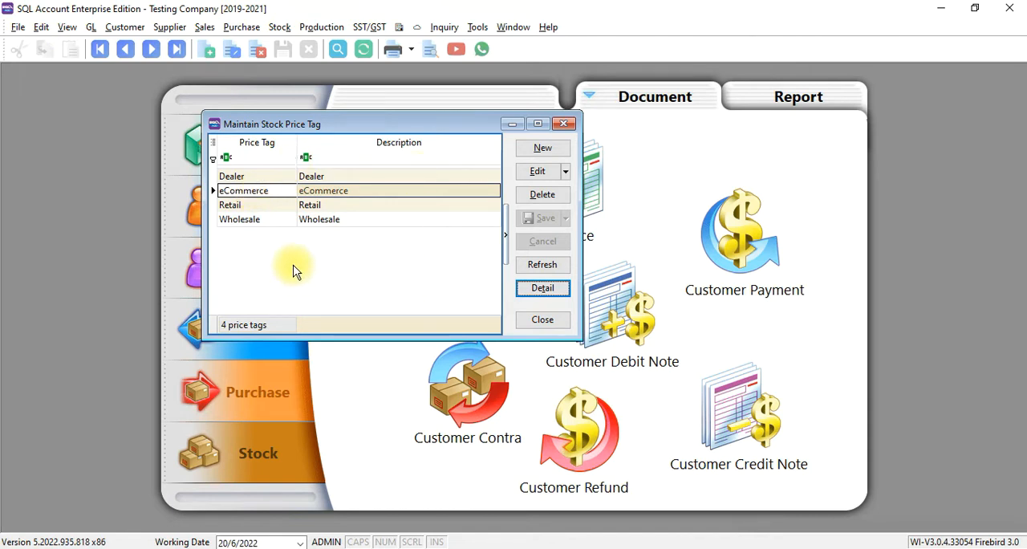
{"action": "mouse_move", "coordinate": [565, 124]}
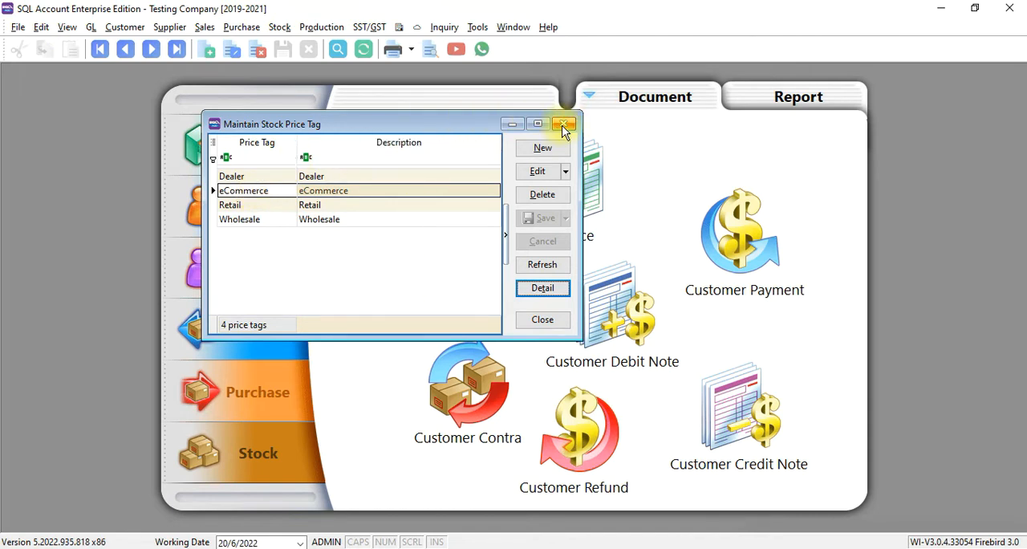
{"action": "left_click", "coordinate": [565, 124]}
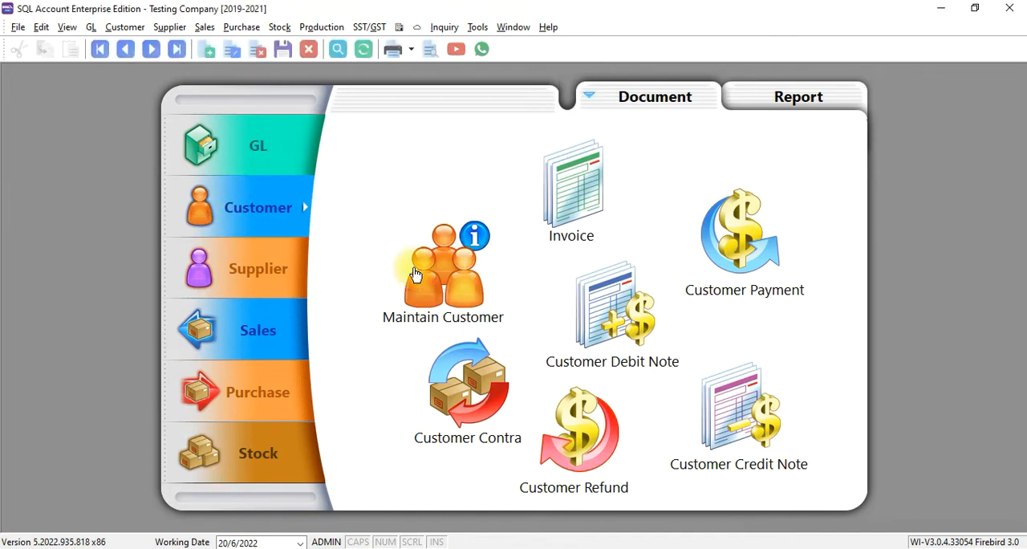
Find customer SYNTAX TECHNOLOGIES SDN BHD by filtering 'sy' and begin editing it.
{"action": "left_click", "coordinate": [443, 269]}
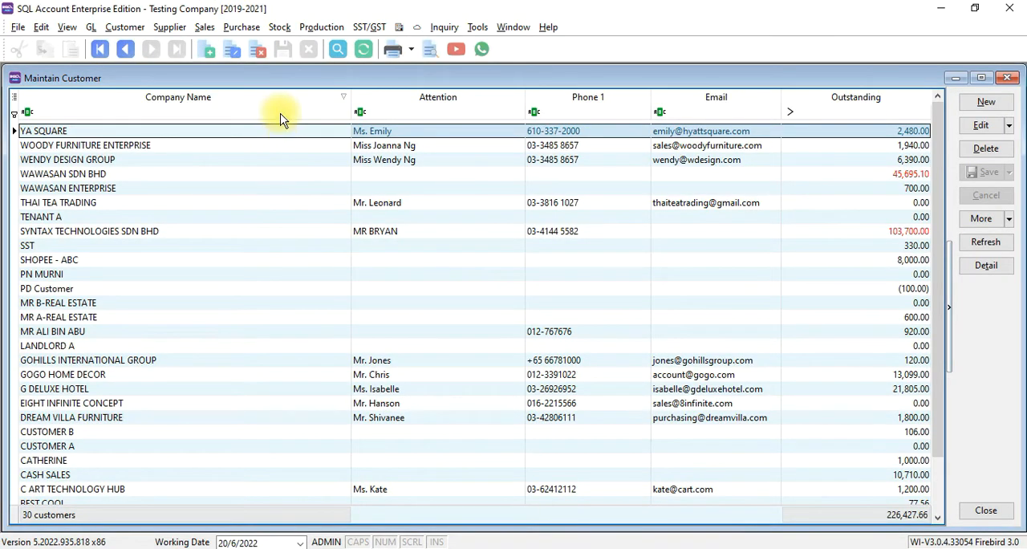
{"action": "type", "text": "syn"}
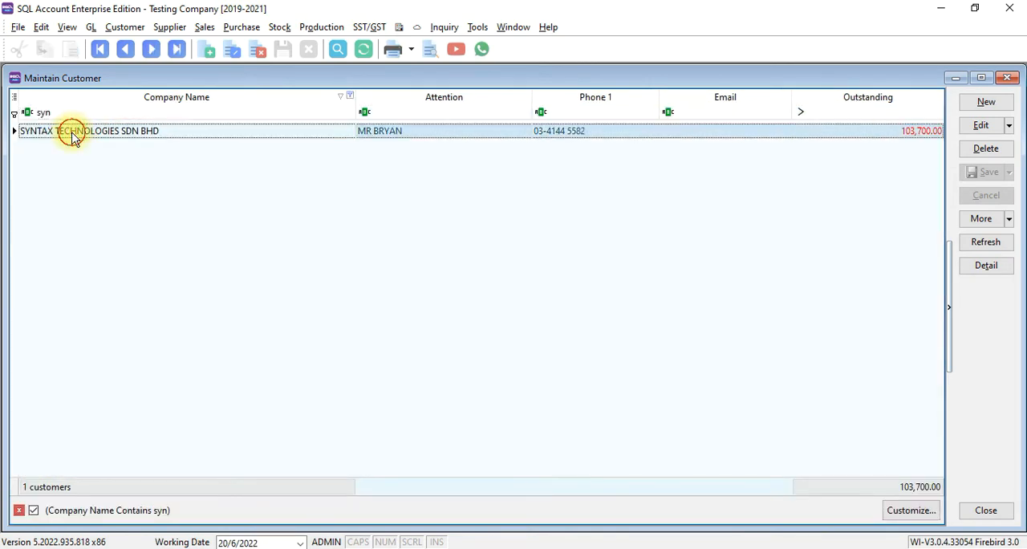
{"action": "double_click", "coordinate": [88, 131]}
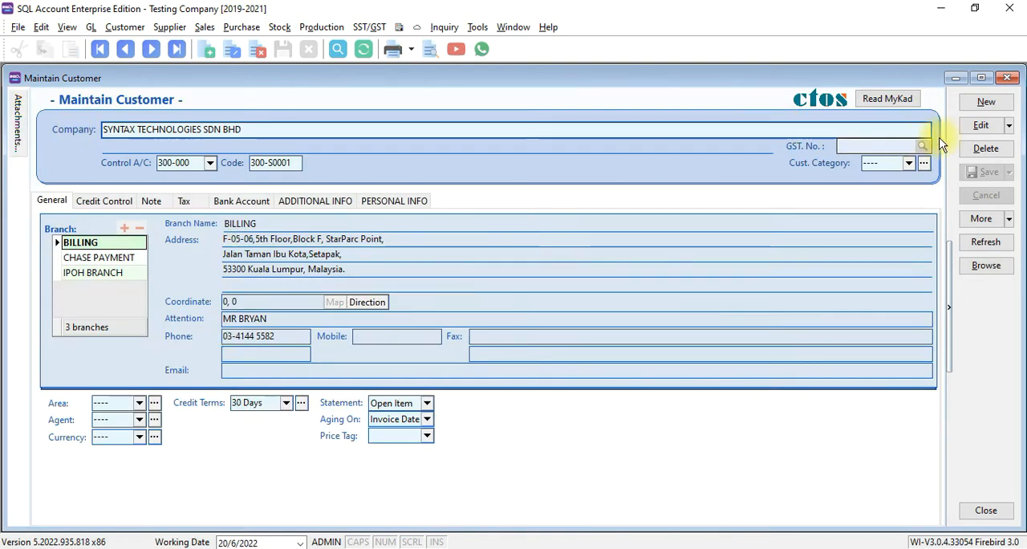
{"action": "left_click", "coordinate": [980, 125]}
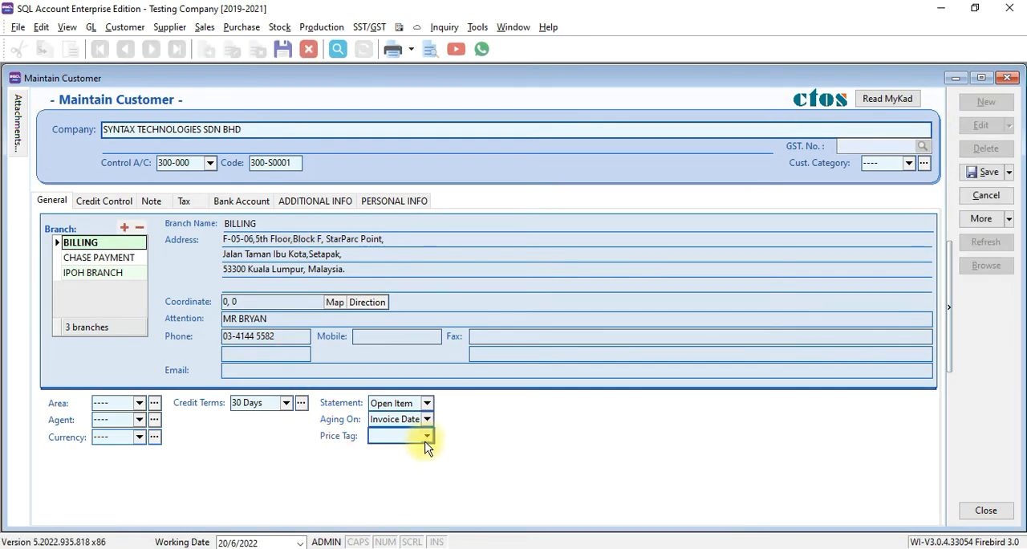
Set the customer's Price Tag to Retail, save, and close the customer windows.
{"action": "left_click", "coordinate": [427, 435]}
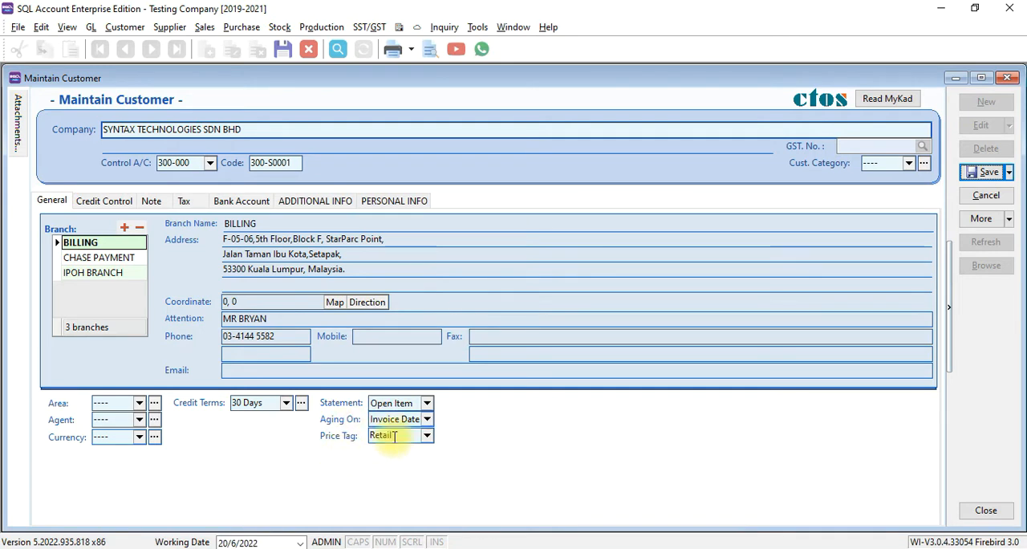
{"action": "left_click", "coordinate": [989, 172]}
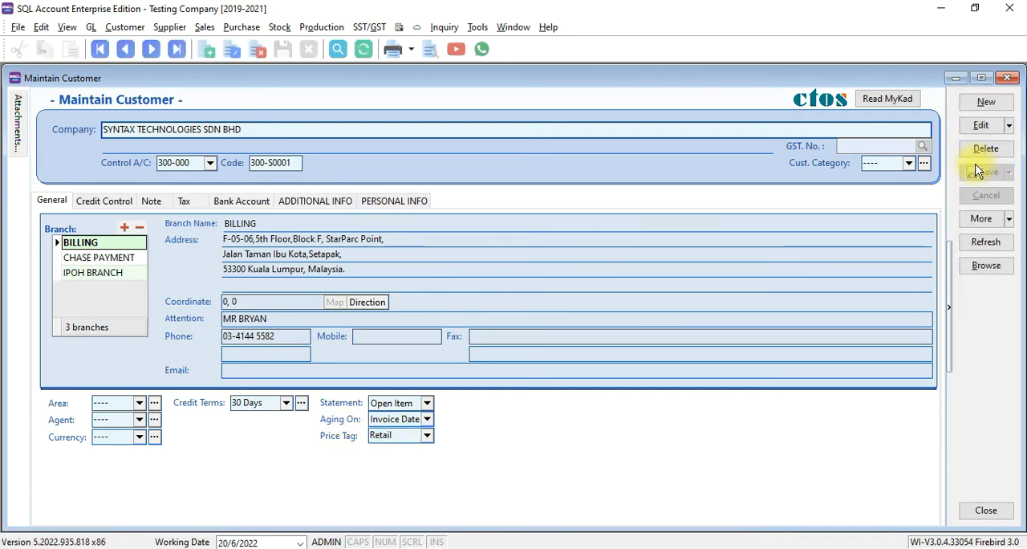
{"action": "left_click", "coordinate": [986, 265]}
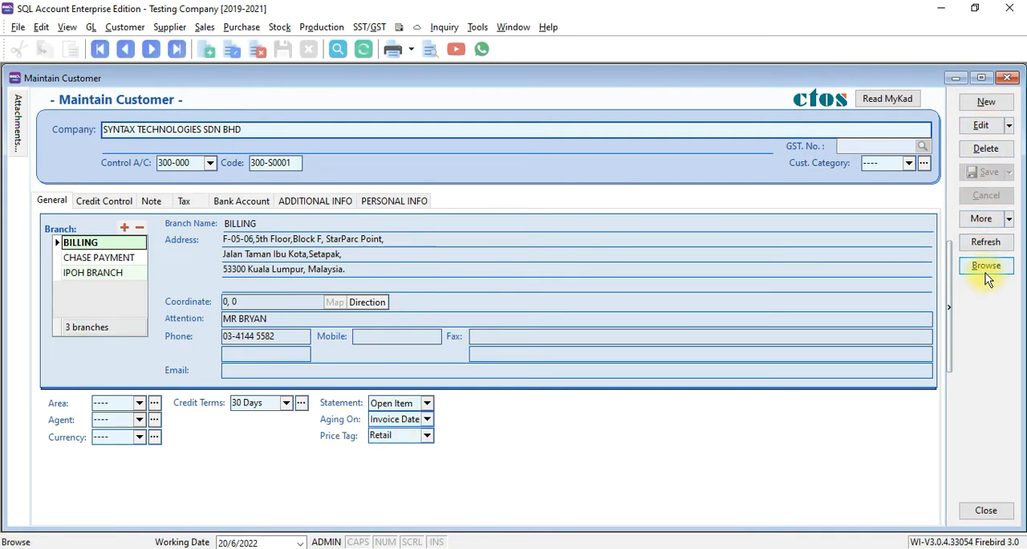
{"action": "left_click", "coordinate": [986, 265]}
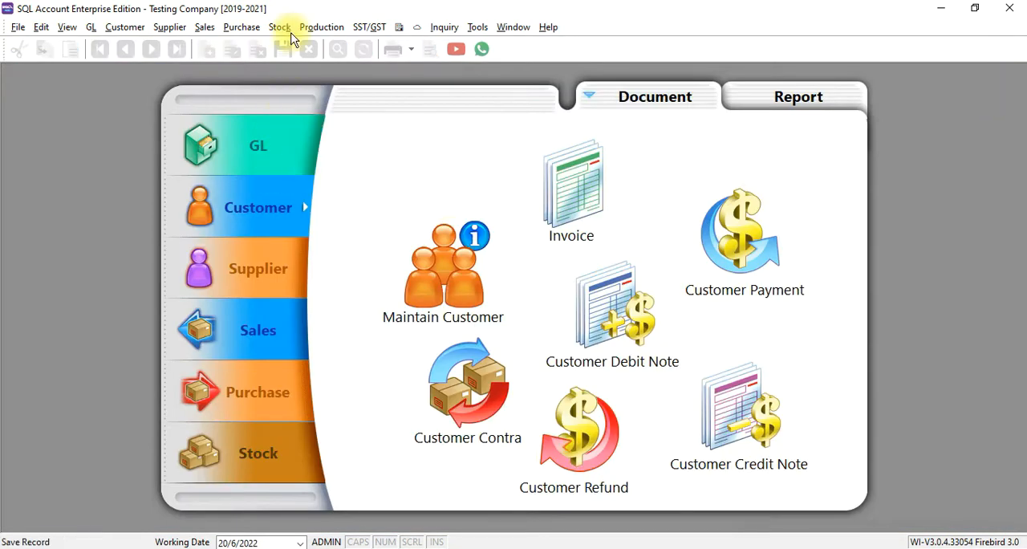
Create a new stock item coded BLACK PEN with reference price 50.00.
{"action": "left_click", "coordinate": [279, 25]}
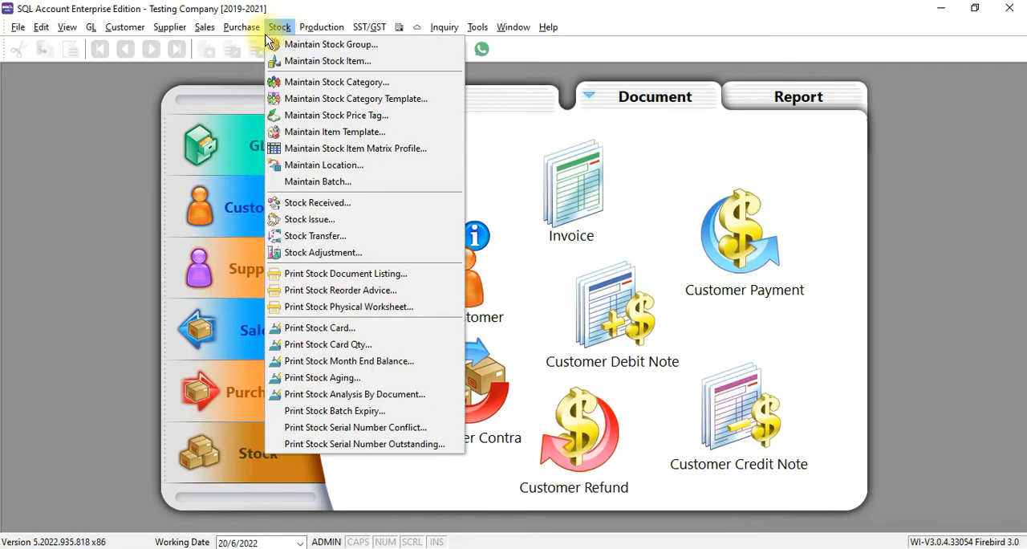
{"action": "left_click", "coordinate": [327, 61]}
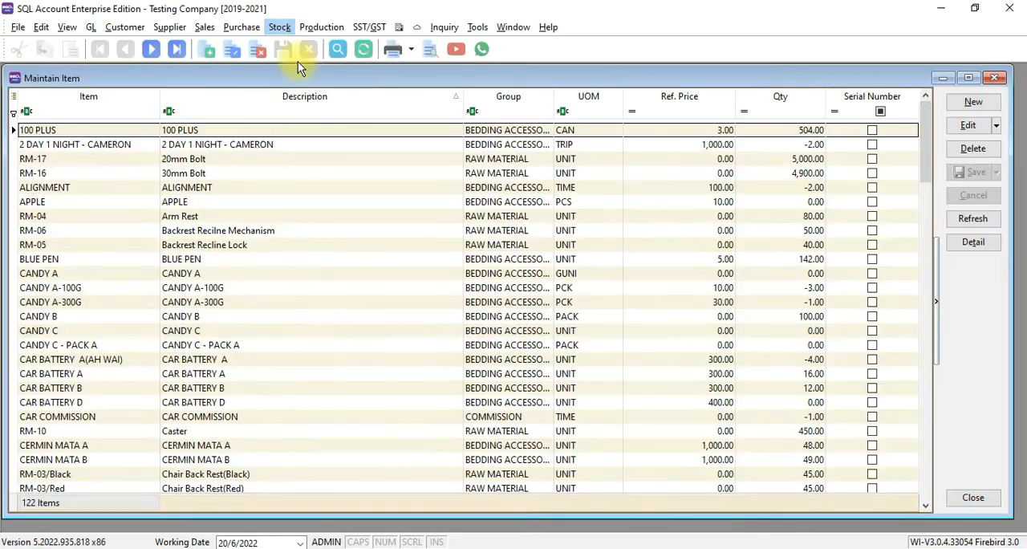
{"action": "left_click", "coordinate": [972, 102]}
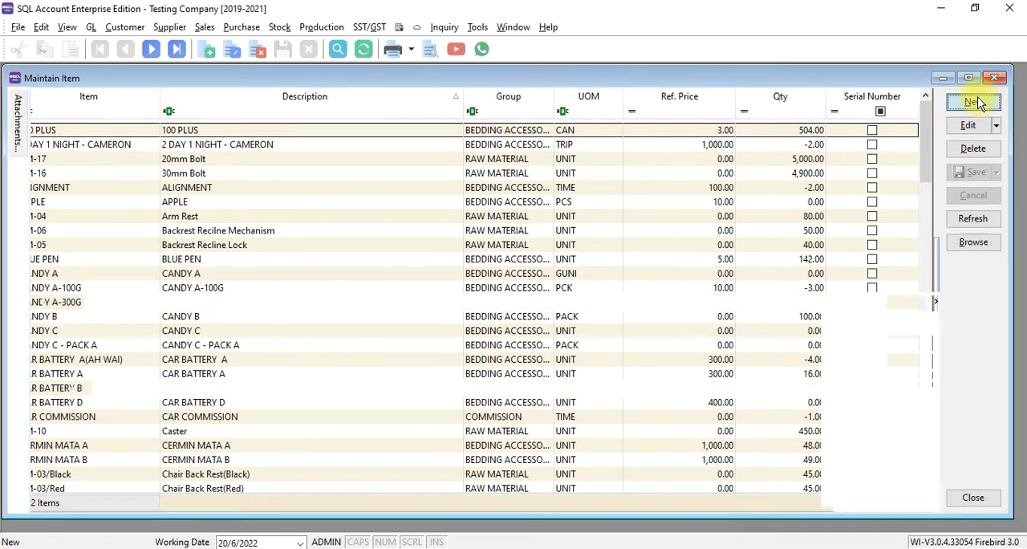
{"action": "left_click", "coordinate": [973, 102]}
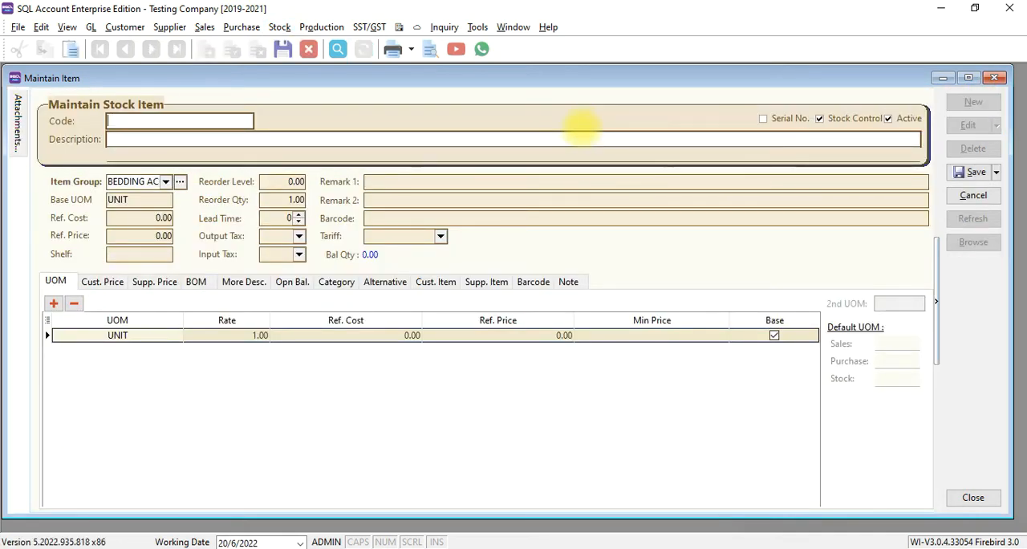
{"action": "type", "text": "BLACK PEN"}
{"action": "left_click", "coordinate": [140, 219]}
{"action": "type", "text": "10"}
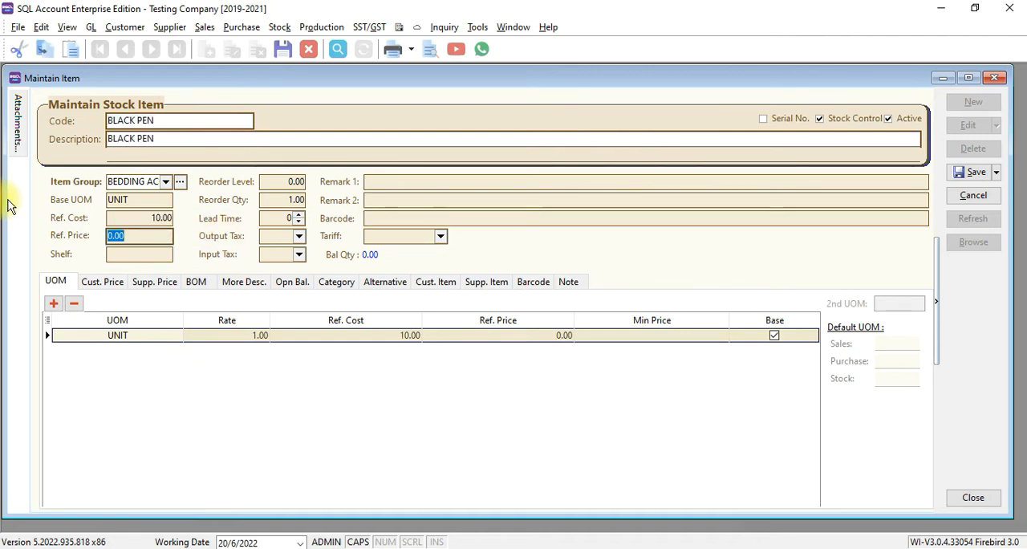
{"action": "type", "text": "50.00"}
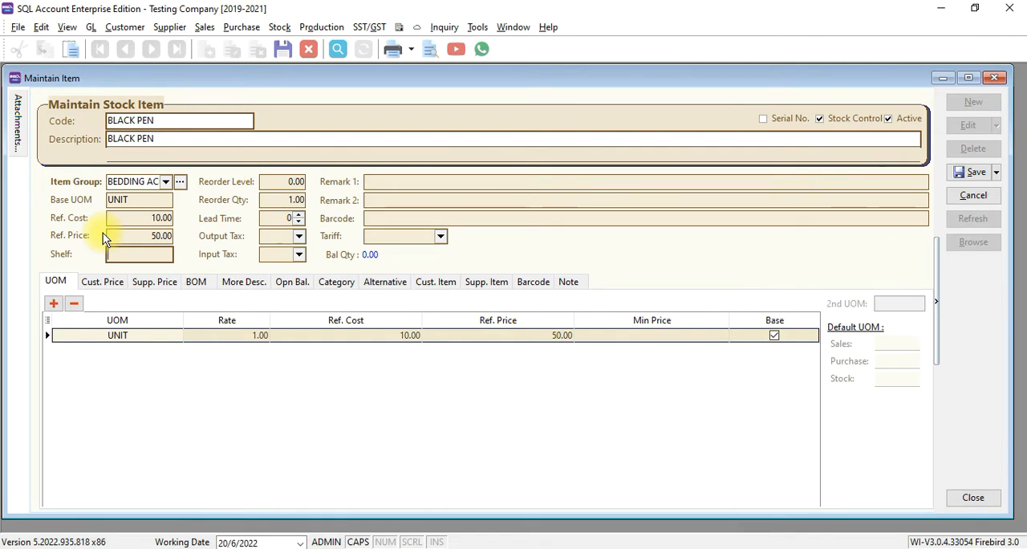
Add a Cust. Price row: Retail tag, quantity 1, unit price 50.00, discount 5%.
{"action": "left_click", "coordinate": [103, 281]}
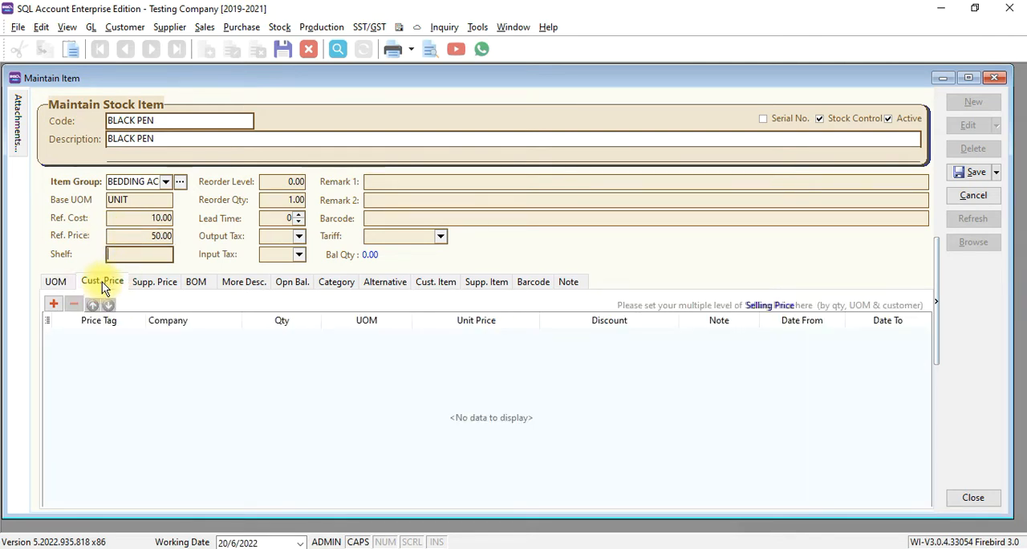
{"action": "left_click", "coordinate": [53, 303]}
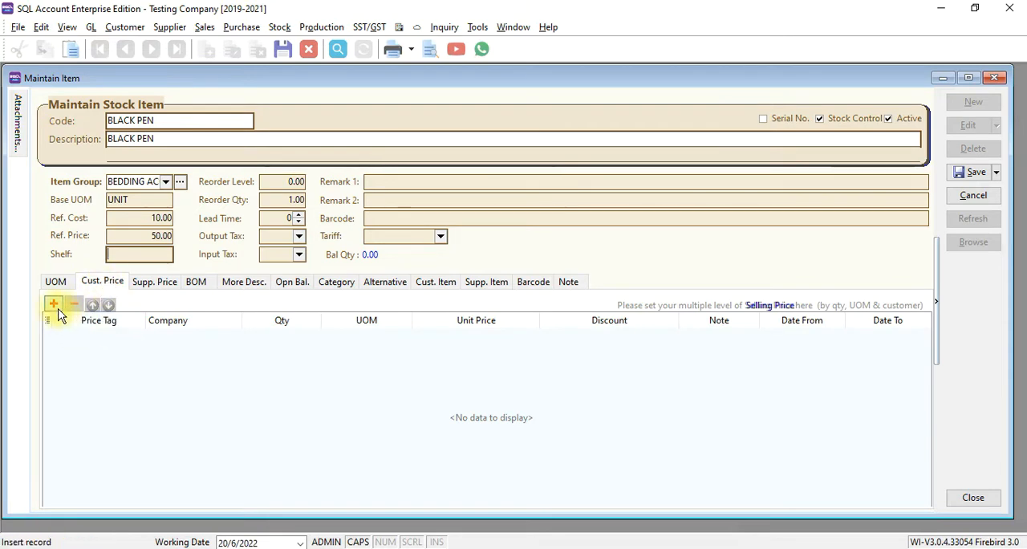
{"action": "left_click", "coordinate": [53, 305]}
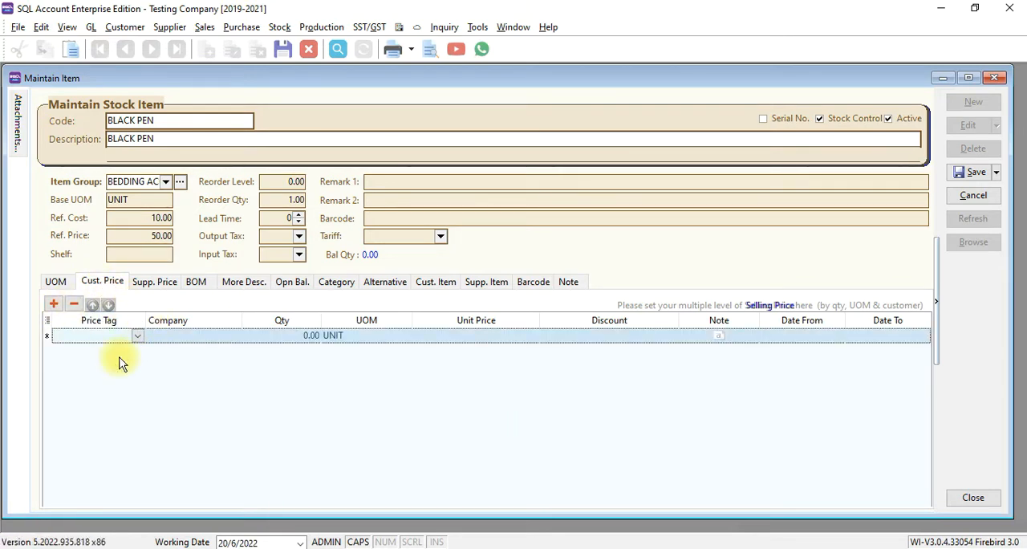
{"action": "mouse_move", "coordinate": [102, 374]}
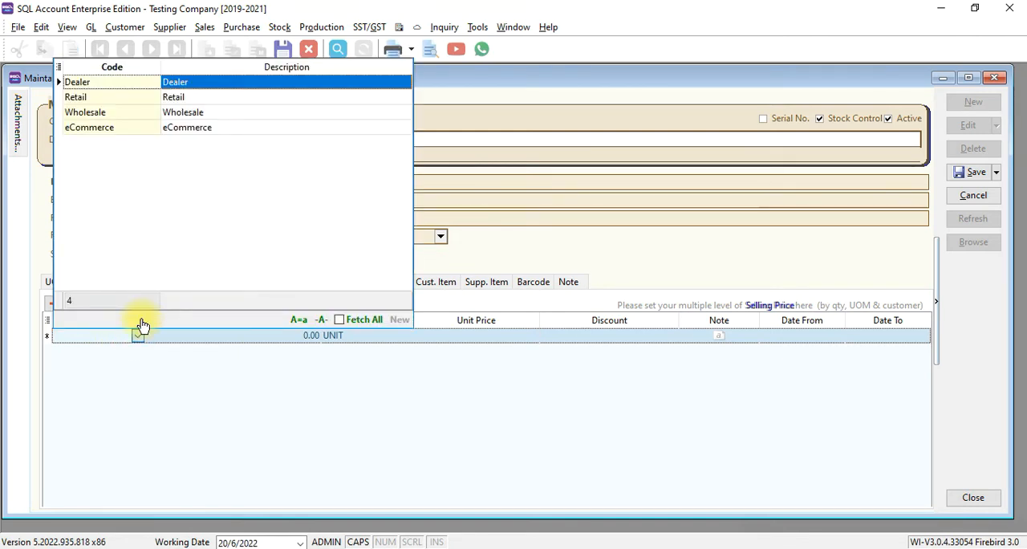
{"action": "left_click", "coordinate": [104, 96]}
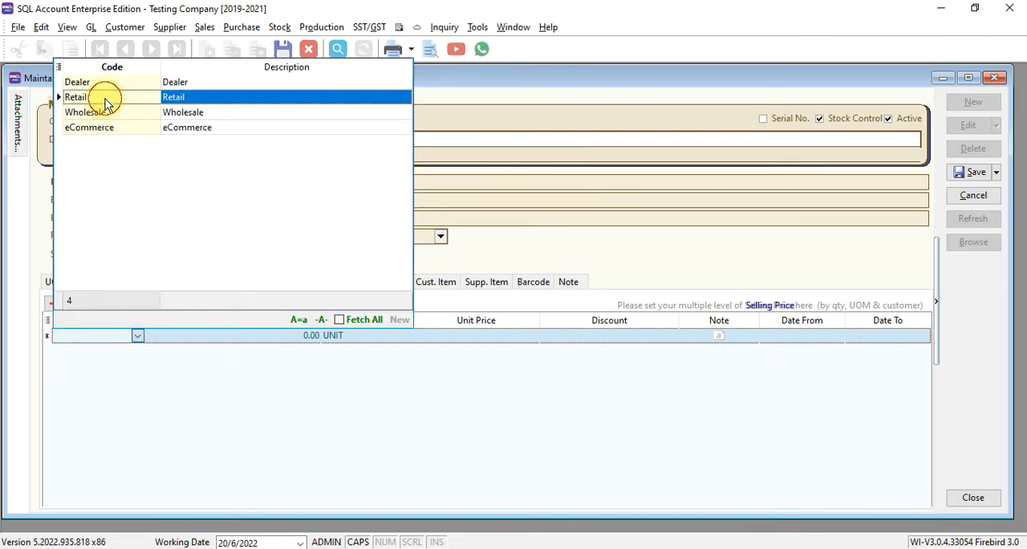
{"action": "left_click", "coordinate": [76, 96]}
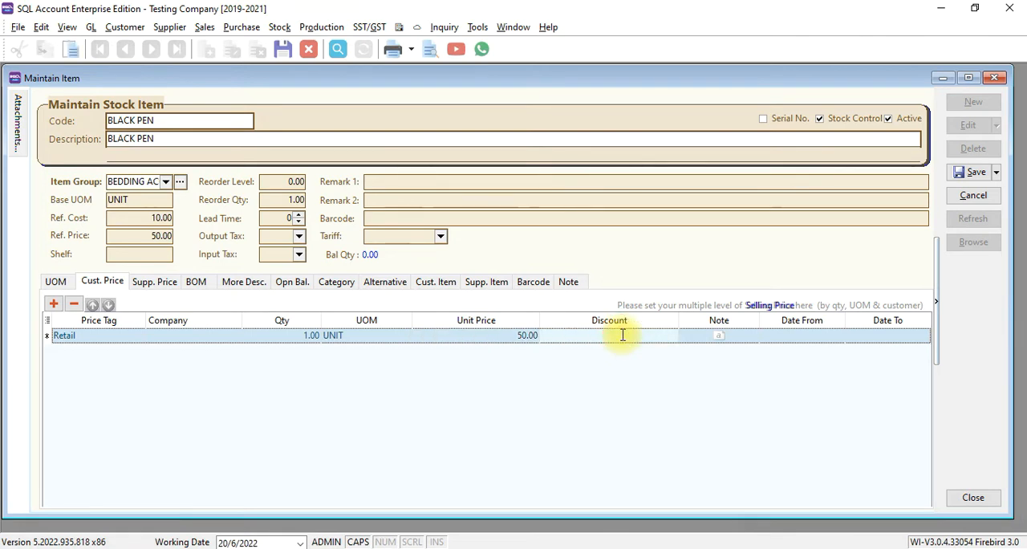
{"action": "type", "text": "5%"}
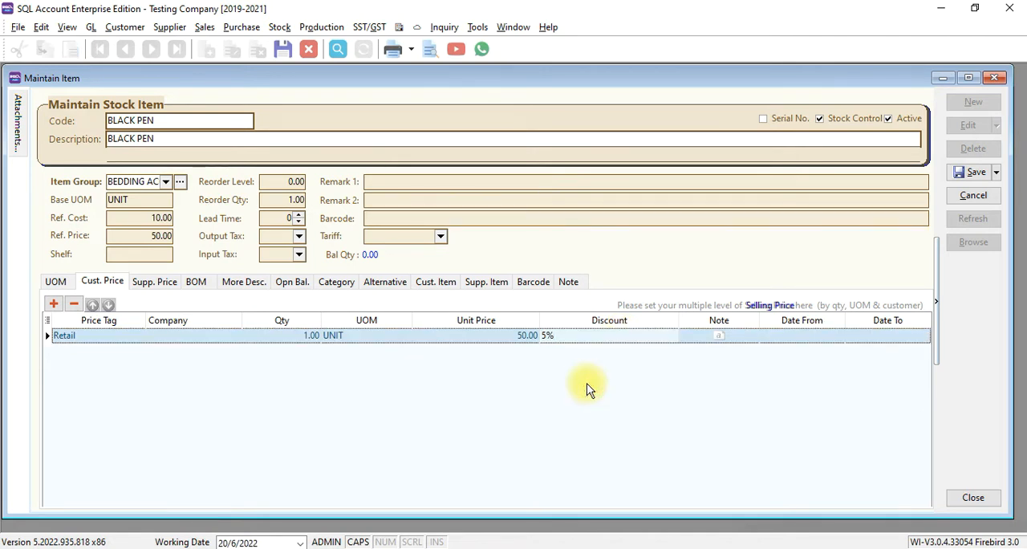
{"action": "mouse_move", "coordinate": [533, 283]}
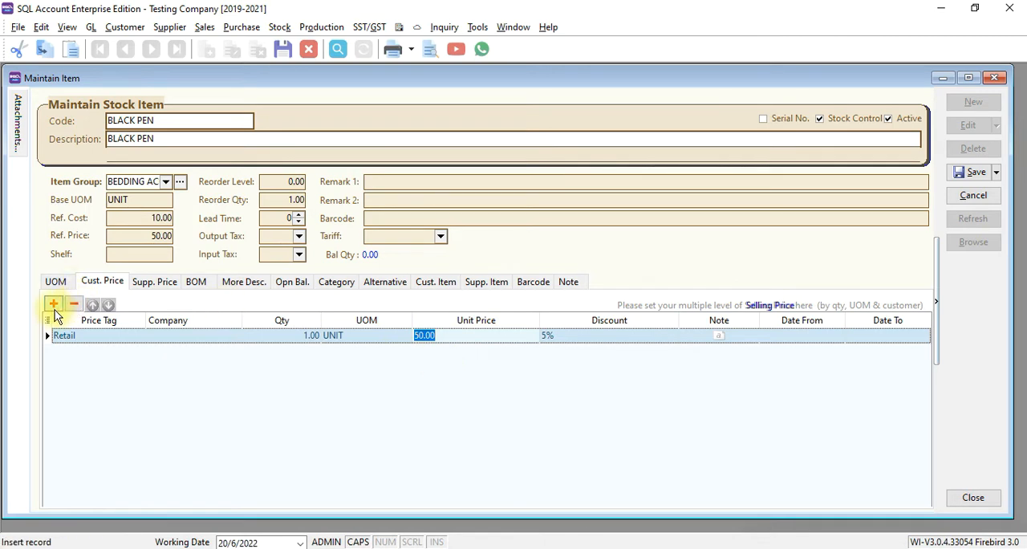
Add two more Retail rows: quantity 5 at 50 with 10% discount, quantity 10 with 15%.
{"action": "left_click", "coordinate": [53, 305]}
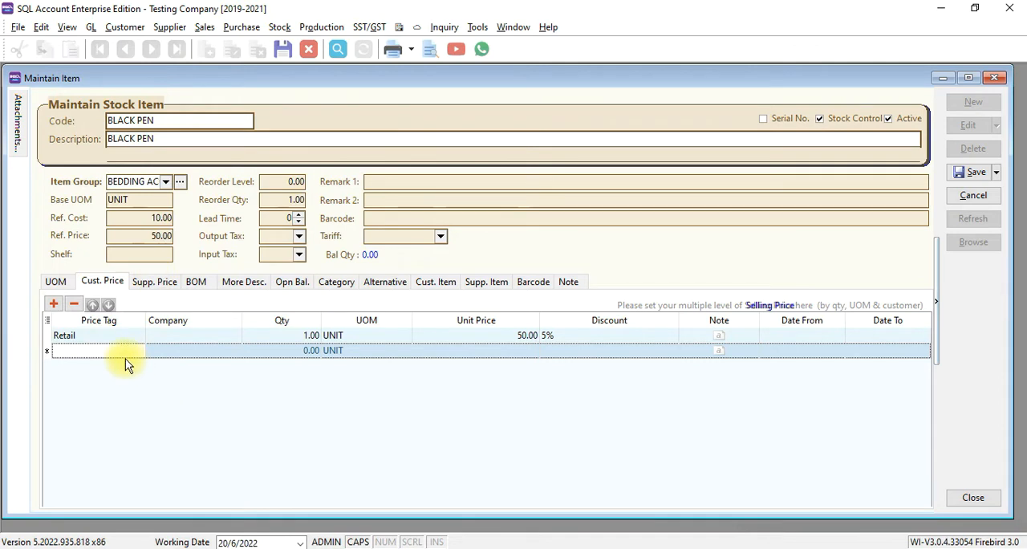
{"action": "left_click", "coordinate": [96, 350]}
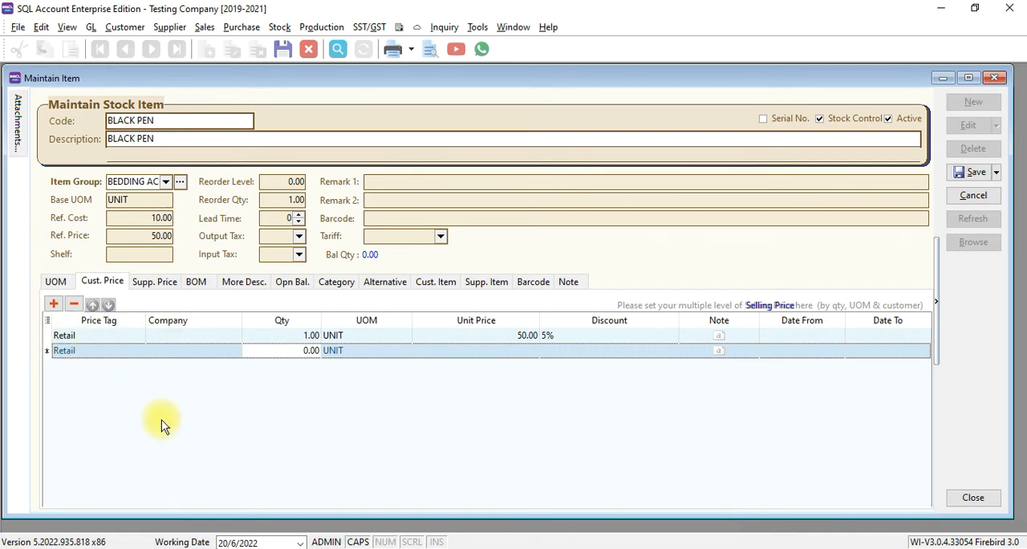
{"action": "type", "text": "5"}
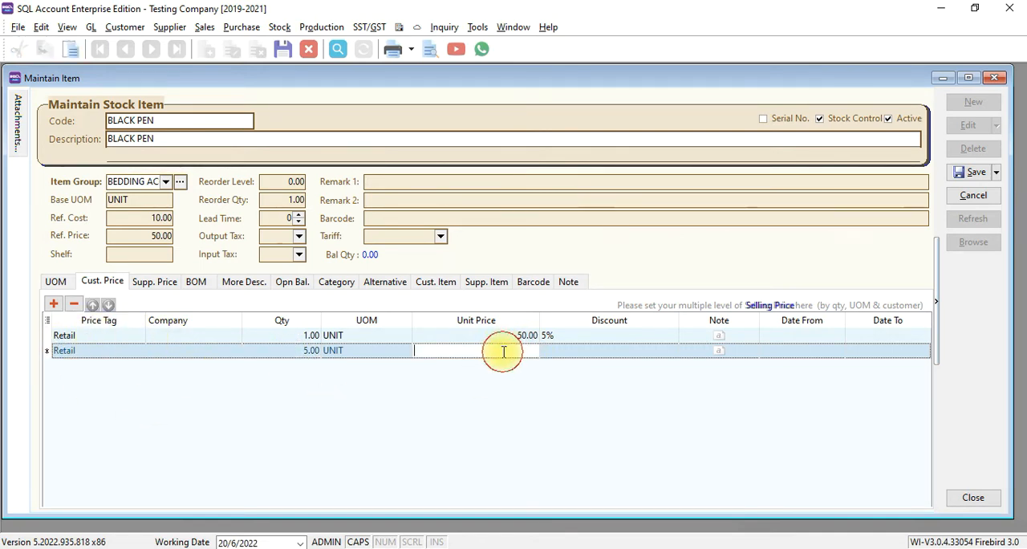
{"action": "type", "text": "50.00"}
{"action": "left_click", "coordinate": [608, 350]}
{"action": "type", "text": "10"}
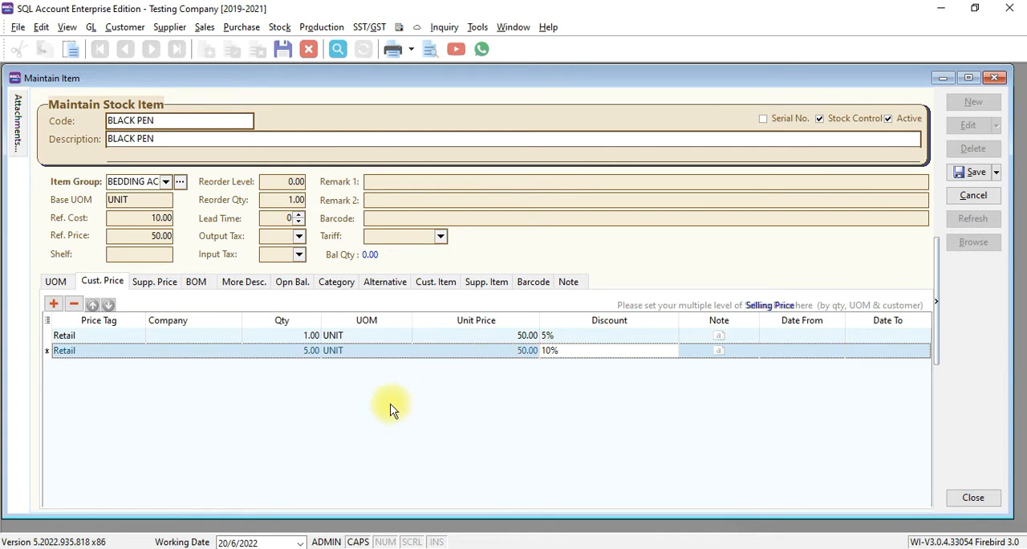
{"action": "left_click", "coordinate": [53, 305]}
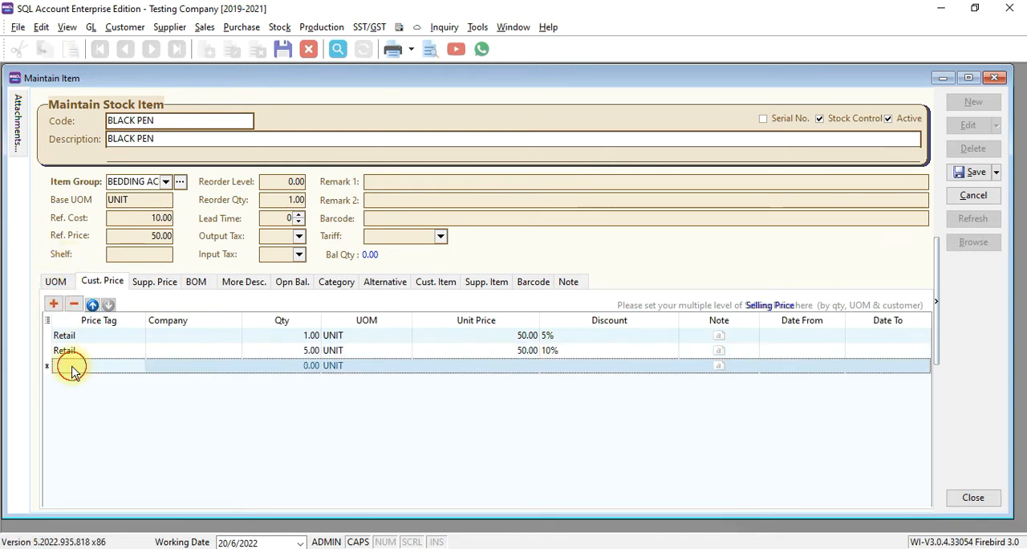
{"action": "left_click", "coordinate": [72, 366]}
{"action": "type", "text": "10"}
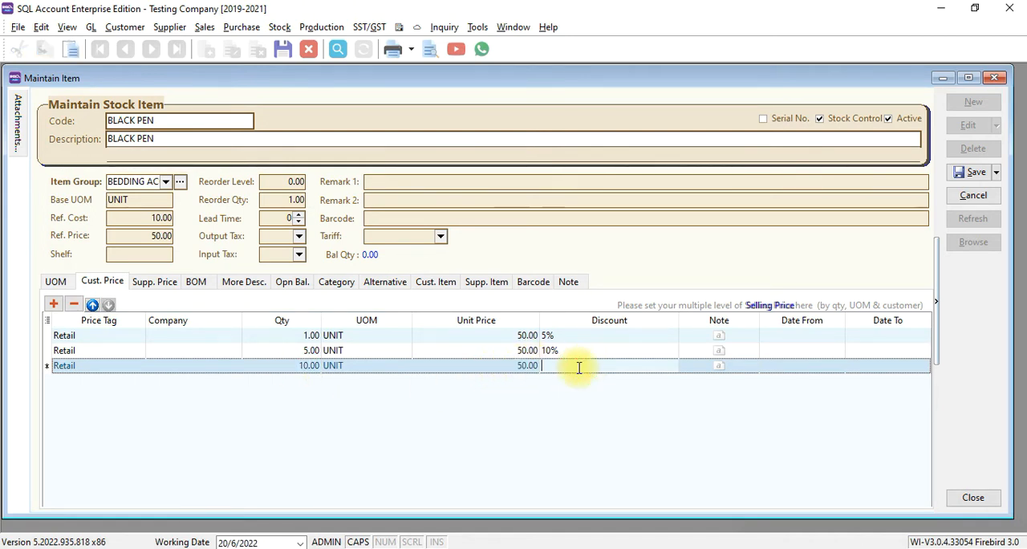
{"action": "type", "text": "15%"}
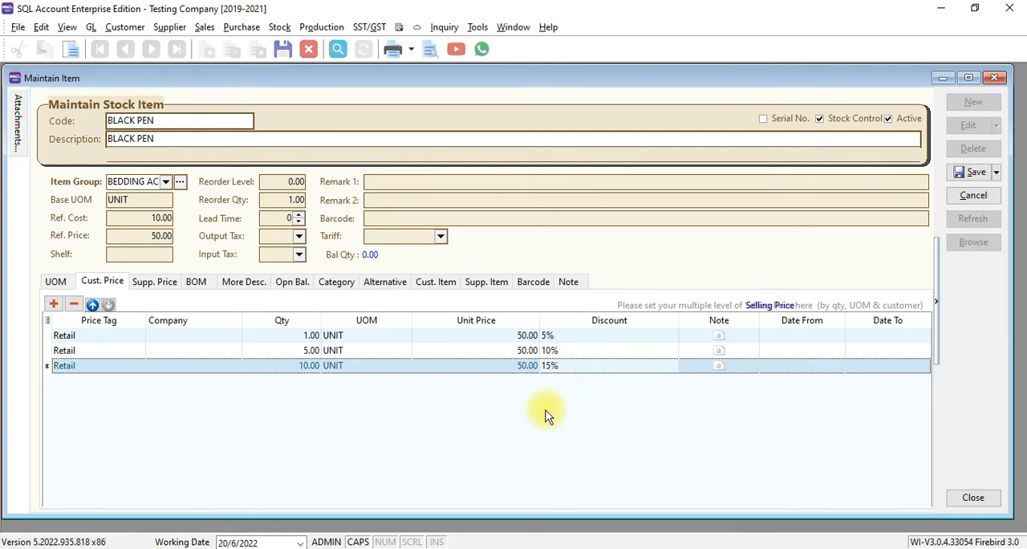
{"action": "mouse_move", "coordinate": [225, 482]}
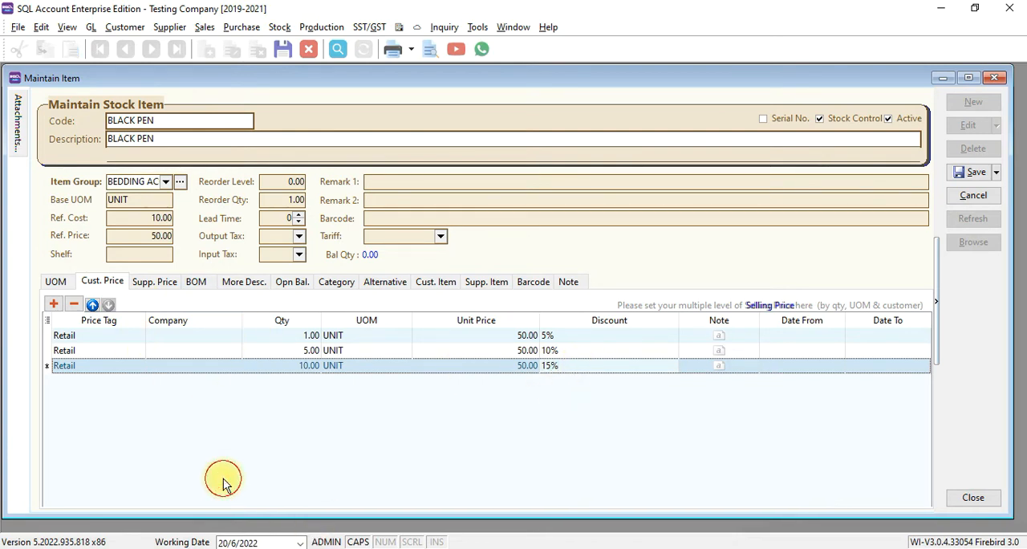
{"action": "left_click", "coordinate": [282, 350]}
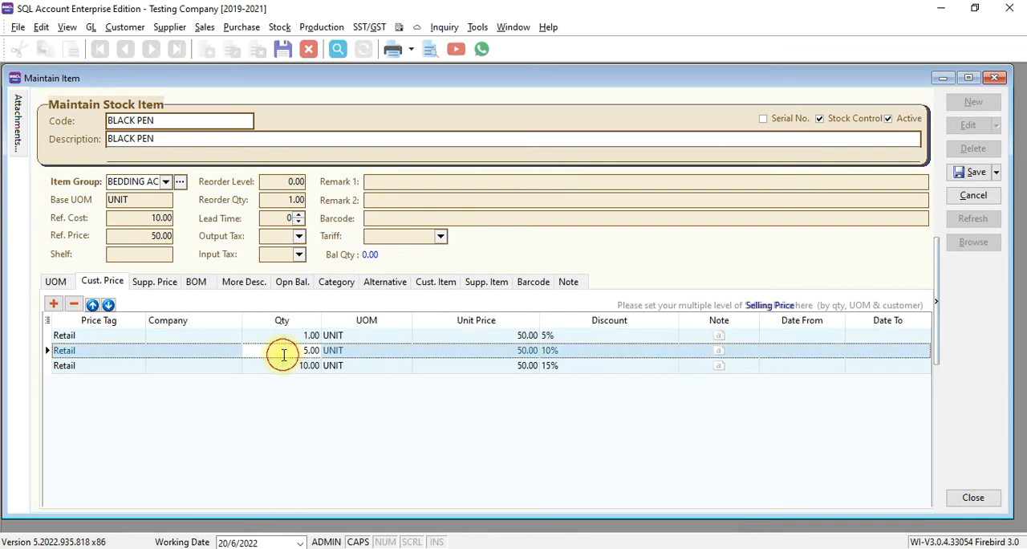
{"action": "mouse_move", "coordinate": [554, 375]}
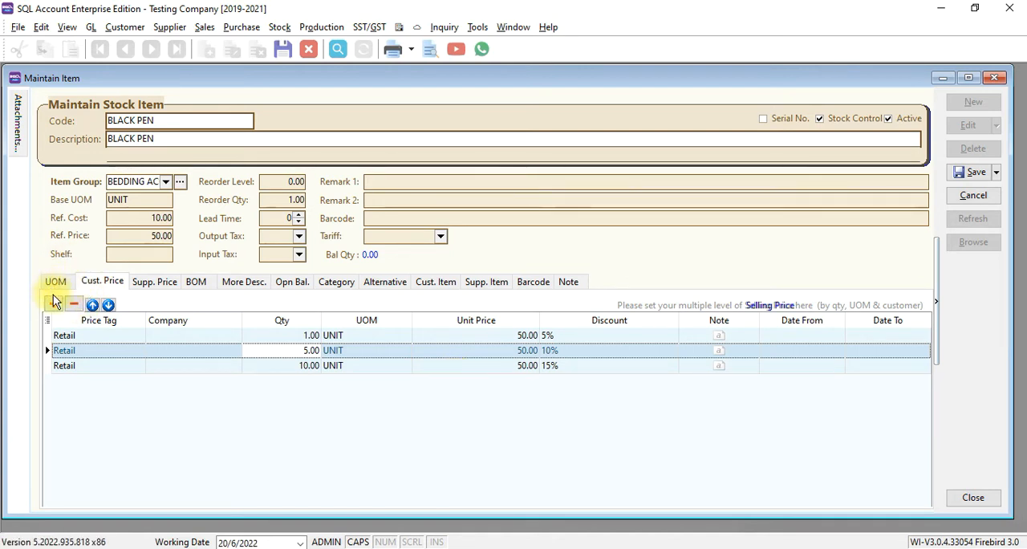
Add a customer price row for 300-B0001 at quantity 1.00, price 40, and save BLACK PEN.
{"action": "left_click", "coordinate": [53, 305]}
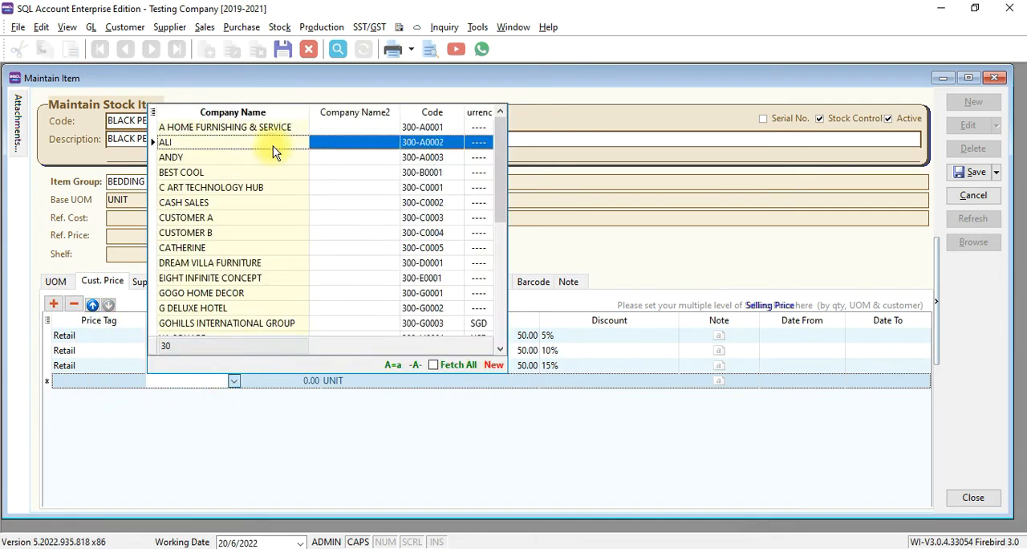
{"action": "left_click", "coordinate": [181, 171]}
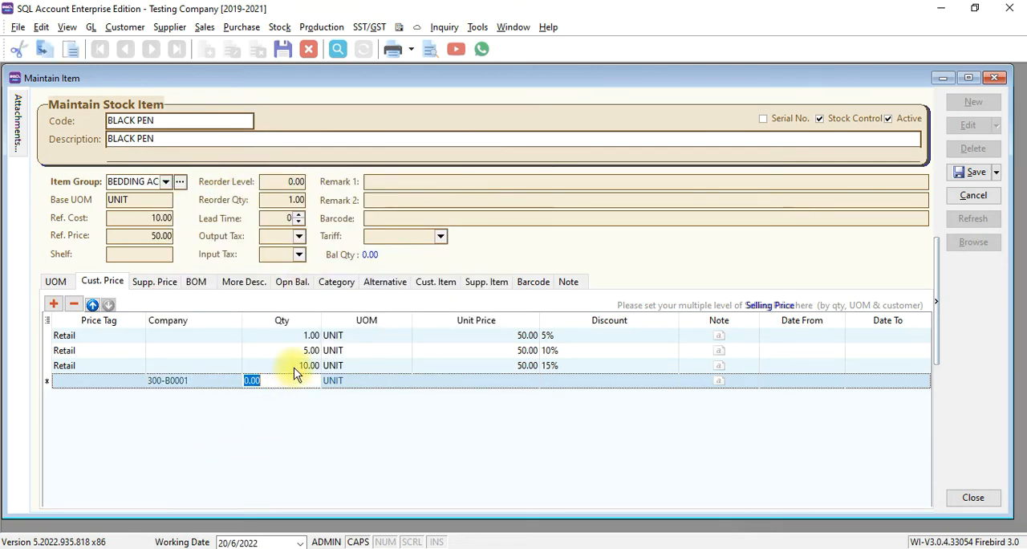
{"action": "type", "text": "1.00"}
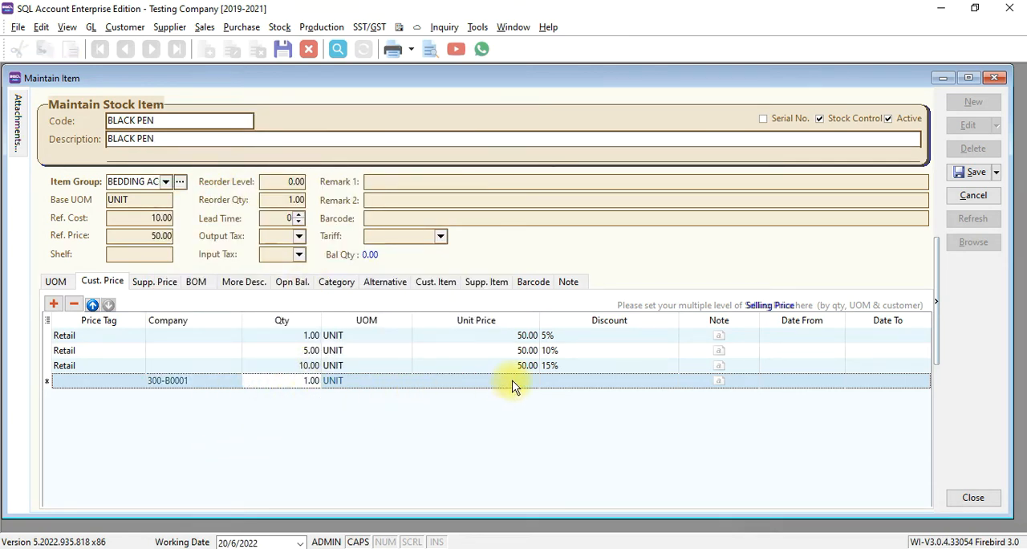
{"action": "type", "text": "40.00"}
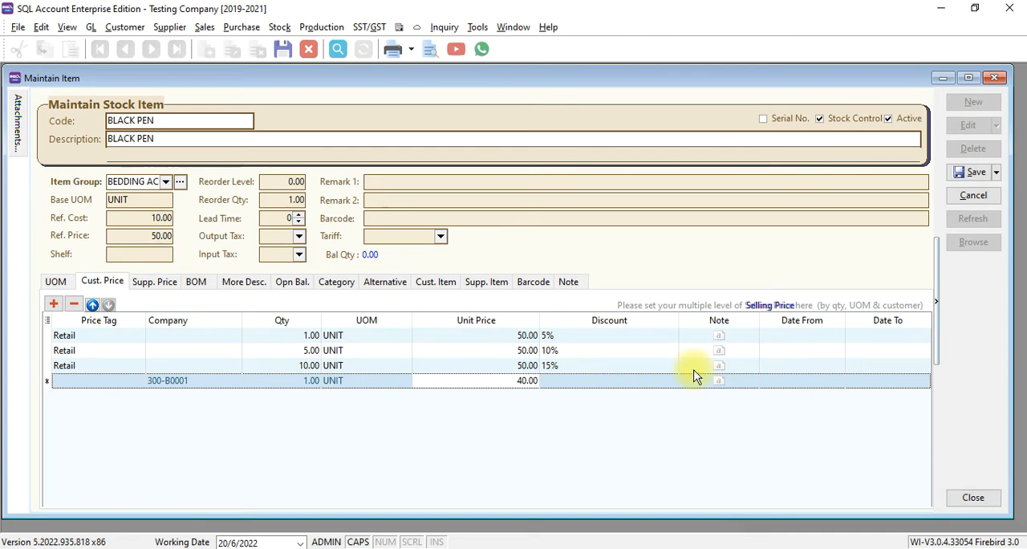
{"action": "mouse_move", "coordinate": [683, 425]}
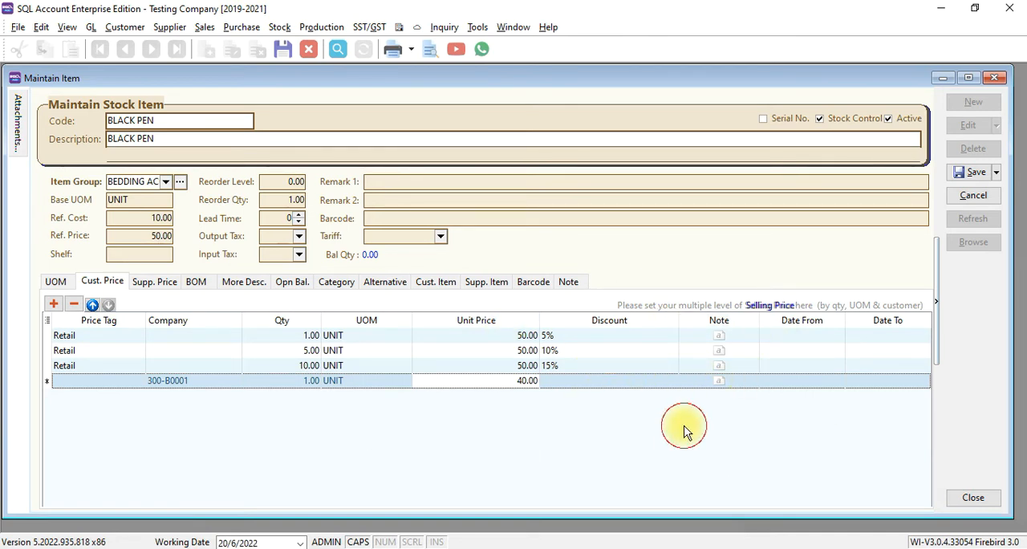
{"action": "mouse_move", "coordinate": [770, 357]}
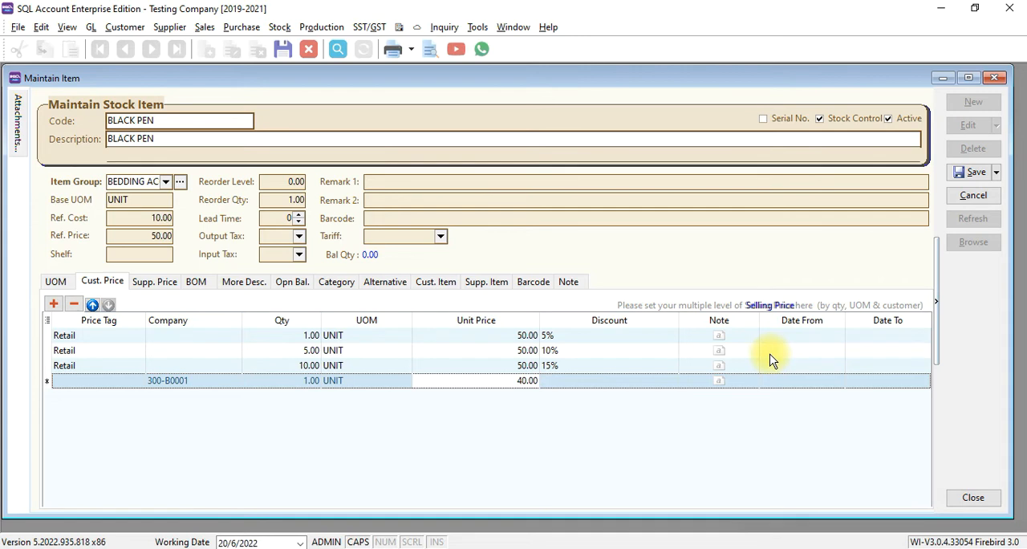
{"action": "mouse_move", "coordinate": [805, 340]}
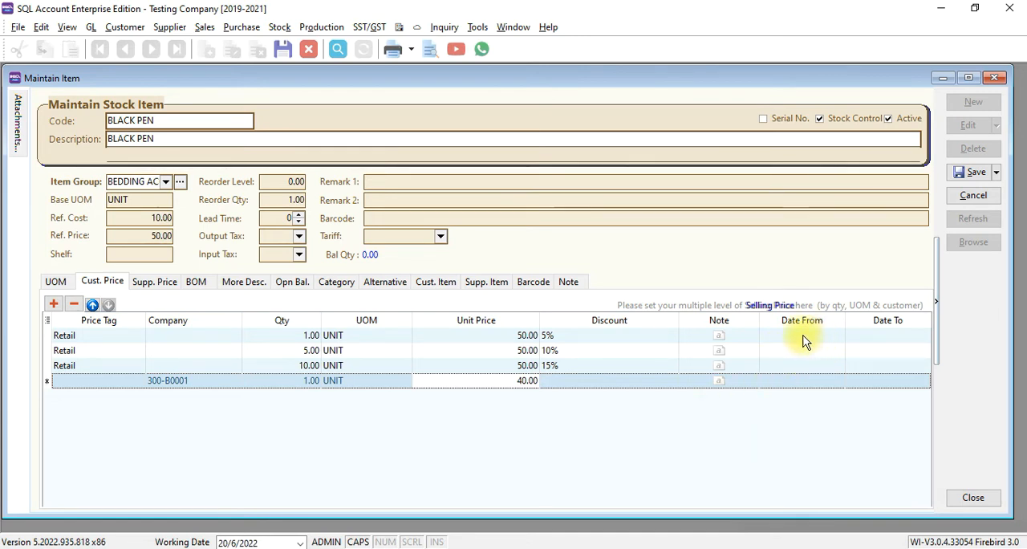
{"action": "left_click", "coordinate": [861, 334]}
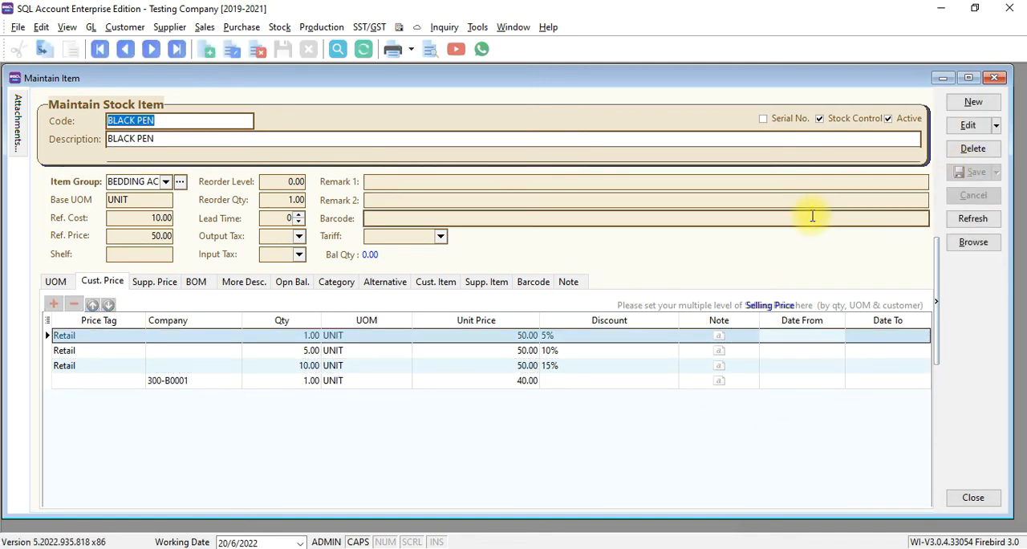
{"action": "mouse_move", "coordinate": [157, 96]}
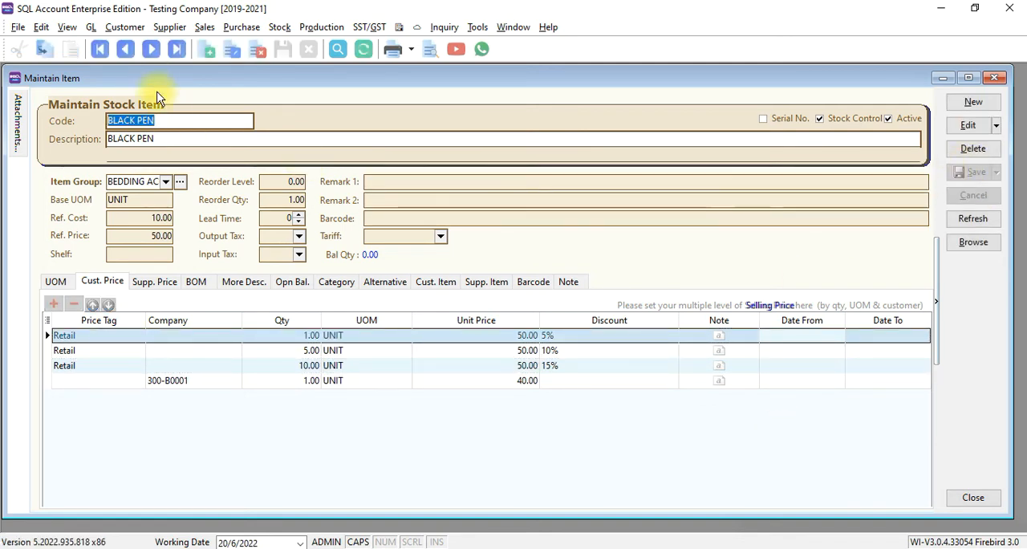
Open the Invoice list from the Sales menu.
{"action": "left_click", "coordinate": [204, 25]}
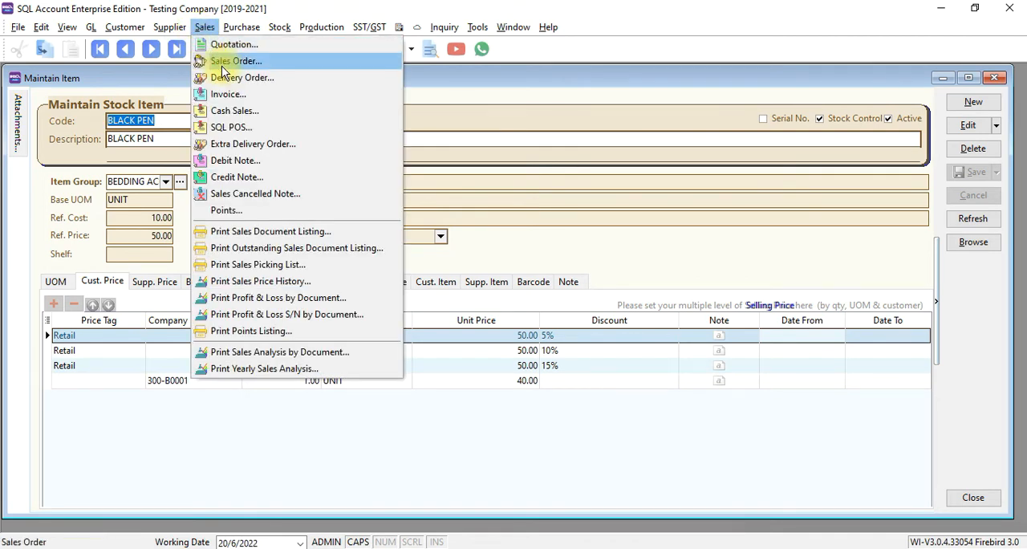
{"action": "mouse_move", "coordinate": [228, 93]}
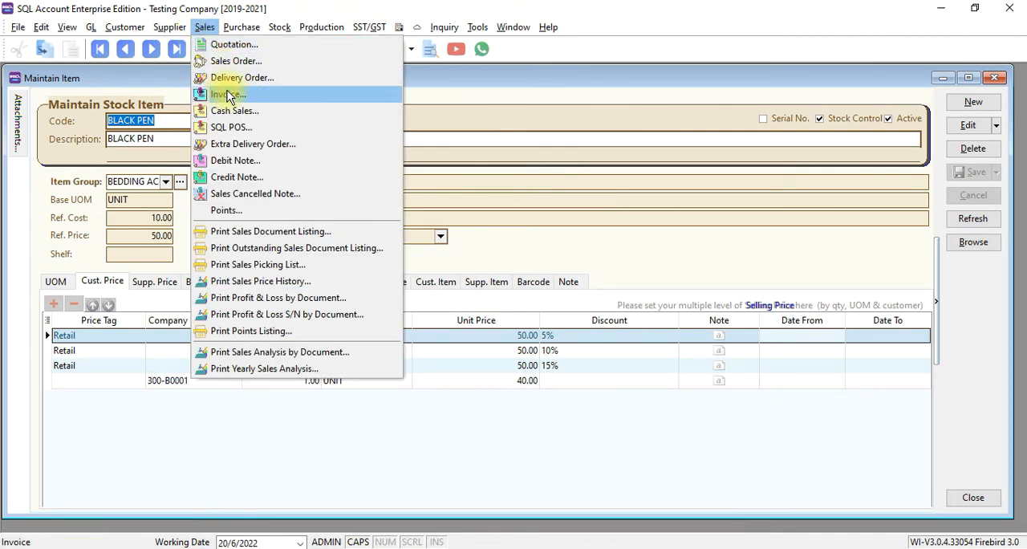
{"action": "mouse_move", "coordinate": [234, 109]}
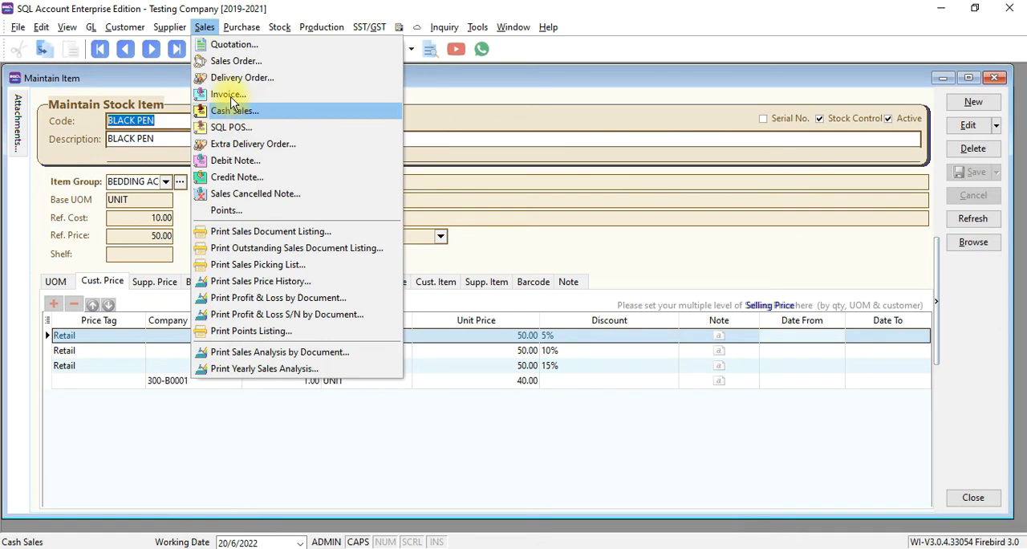
{"action": "mouse_move", "coordinate": [240, 77]}
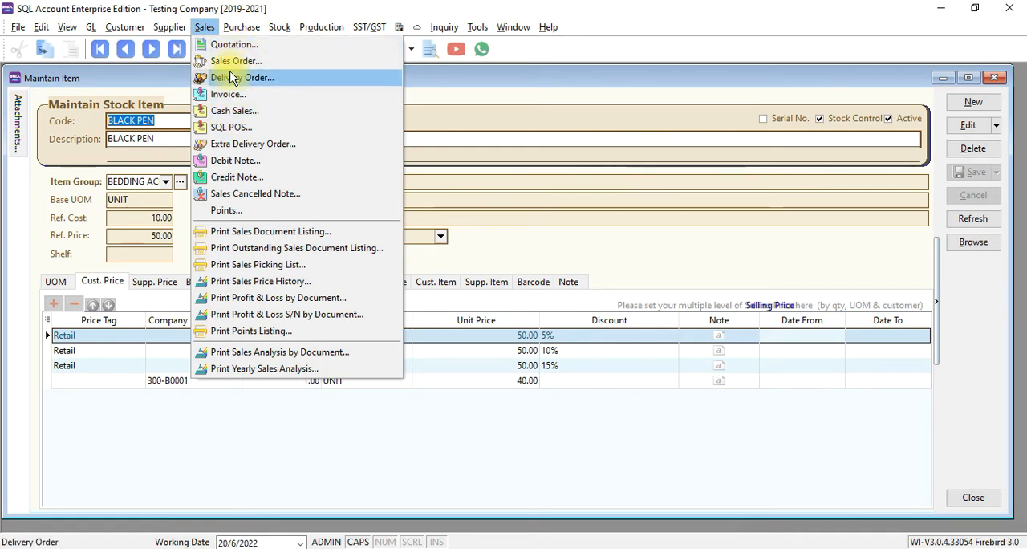
{"action": "mouse_move", "coordinate": [228, 93]}
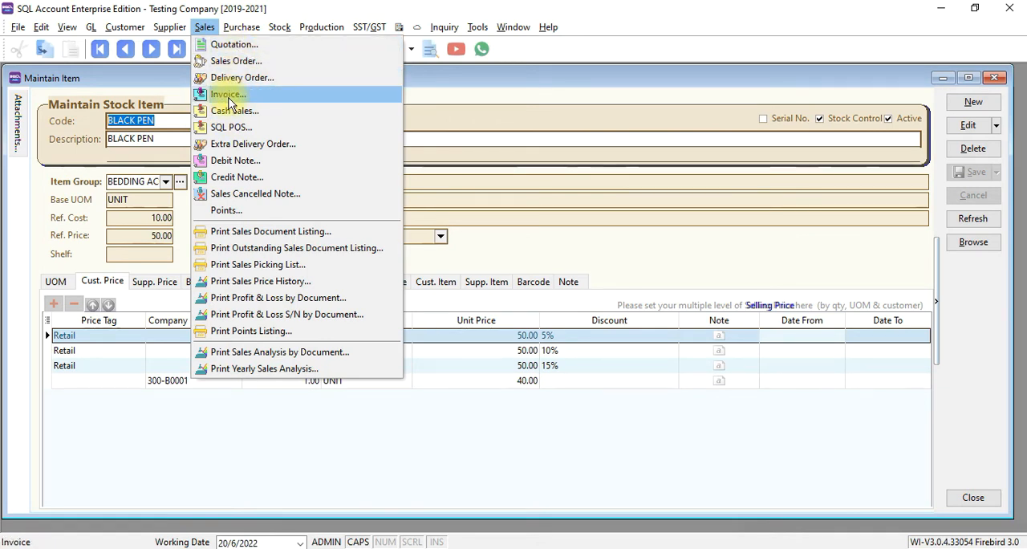
{"action": "left_click", "coordinate": [227, 93]}
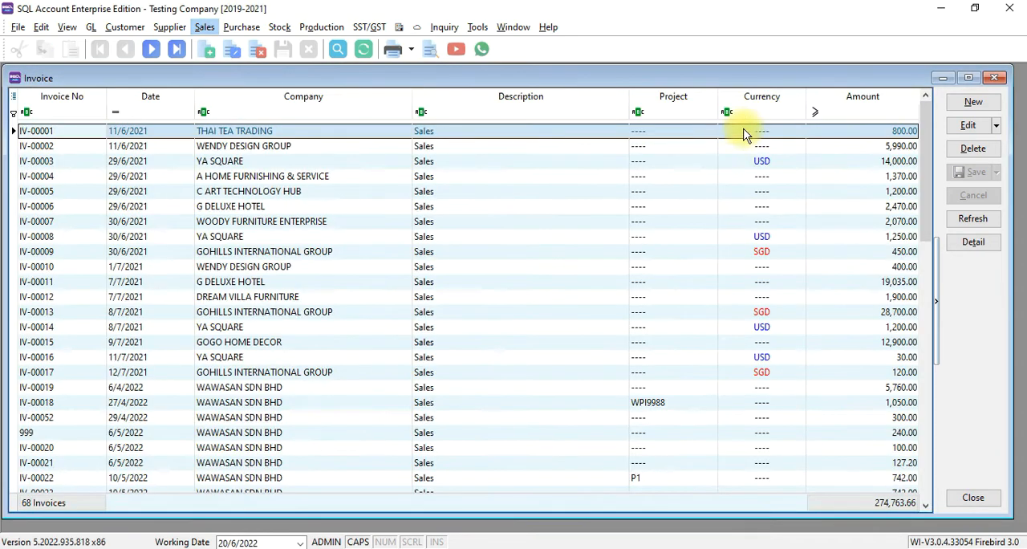
Start a new invoice for SYNTAX TECHNOLOGIES with BLACK PEN at 50.00, 5% discount, and restore the window.
{"action": "left_click", "coordinate": [973, 101]}
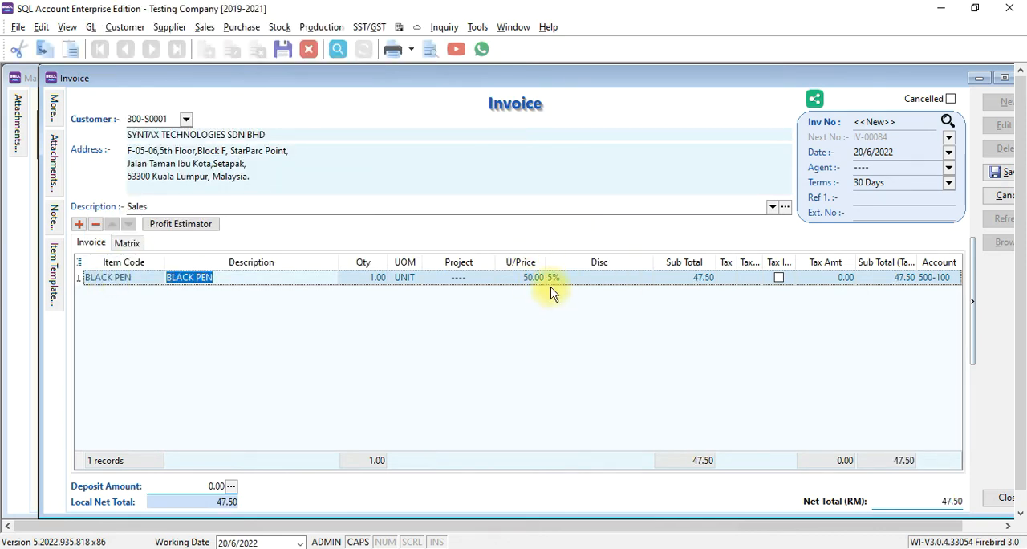
{"action": "mouse_move", "coordinate": [457, 109]}
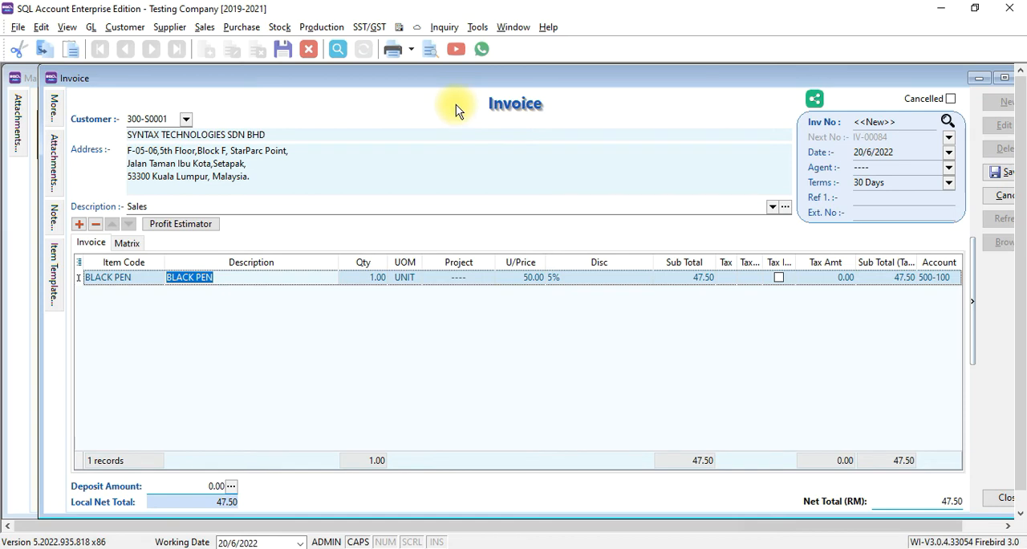
{"action": "double_click", "coordinate": [108, 276]}
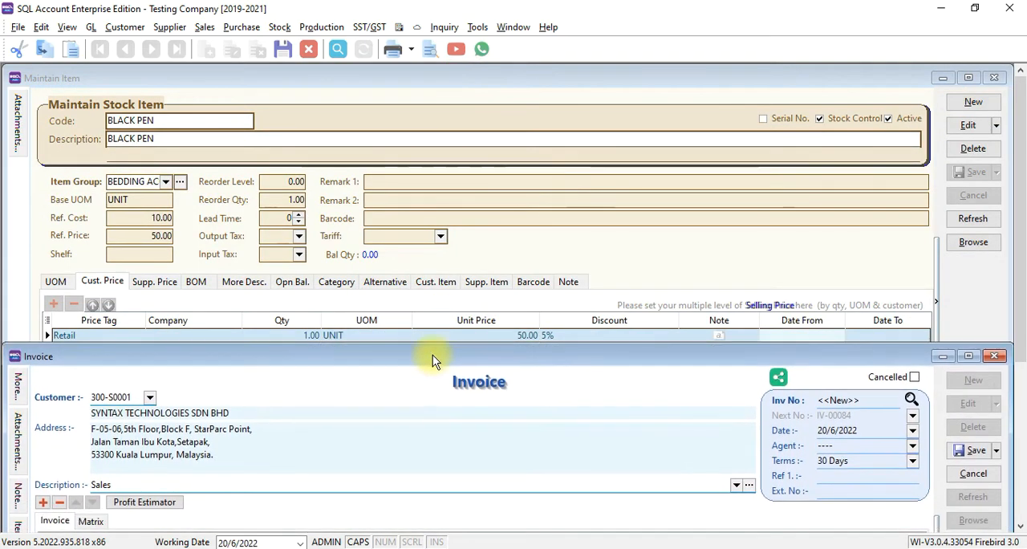
{"action": "mouse_move", "coordinate": [361, 359]}
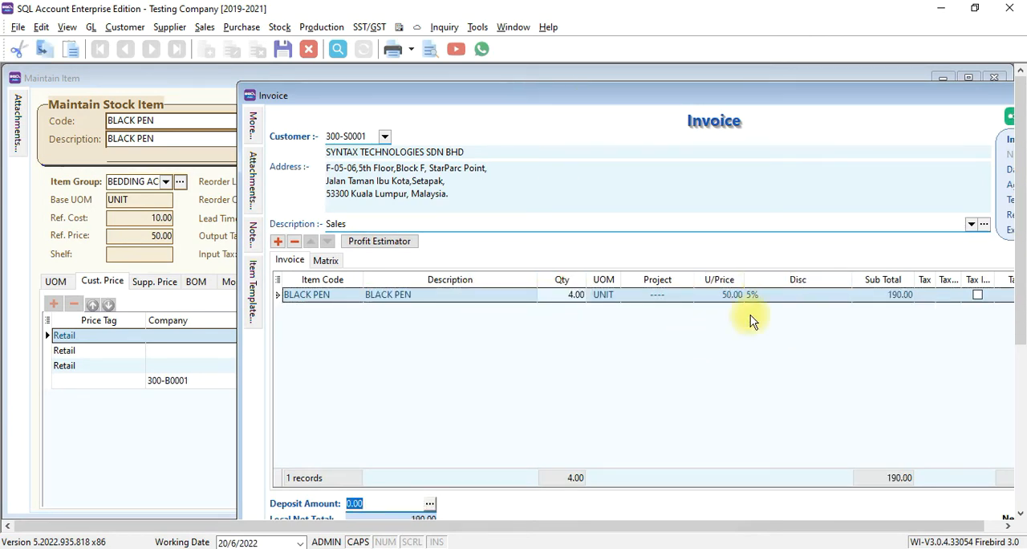
Set BLACK PEN quantity to 5 accepting 10% discount, then 10 accepting 15%, totalling 425.00.
{"action": "left_click", "coordinate": [562, 295]}
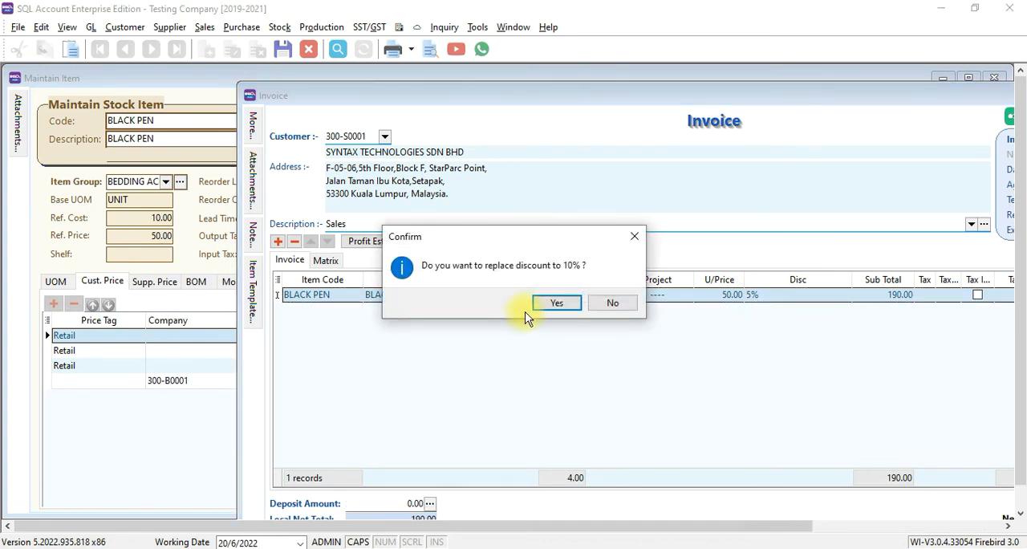
{"action": "left_click", "coordinate": [555, 302]}
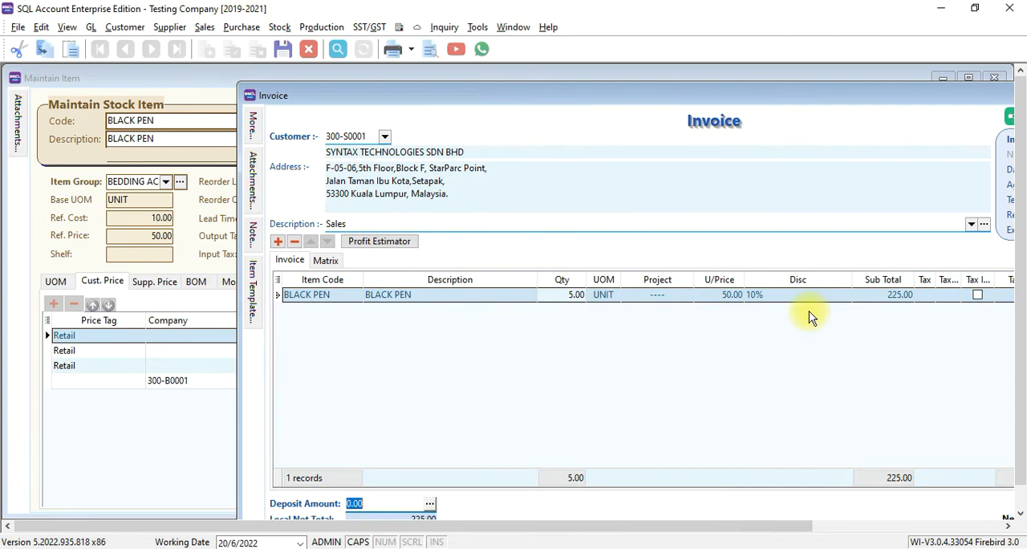
{"action": "mouse_move", "coordinate": [658, 109]}
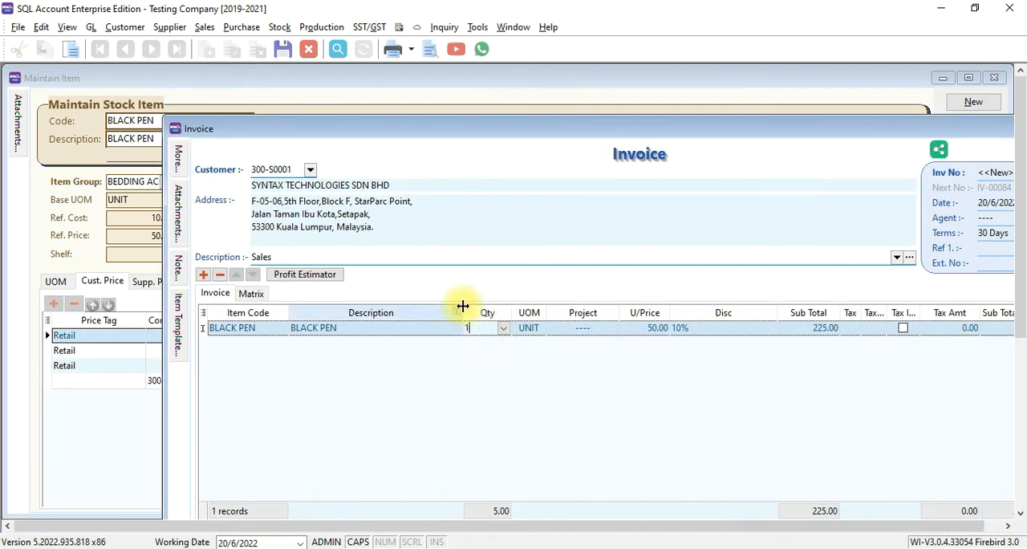
{"action": "type", "text": "10"}
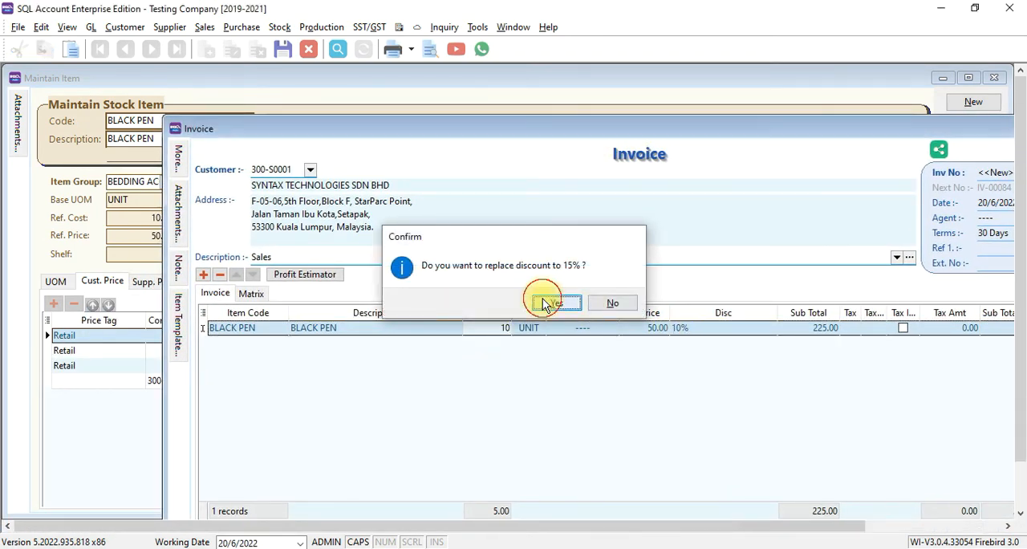
{"action": "left_click", "coordinate": [553, 302]}
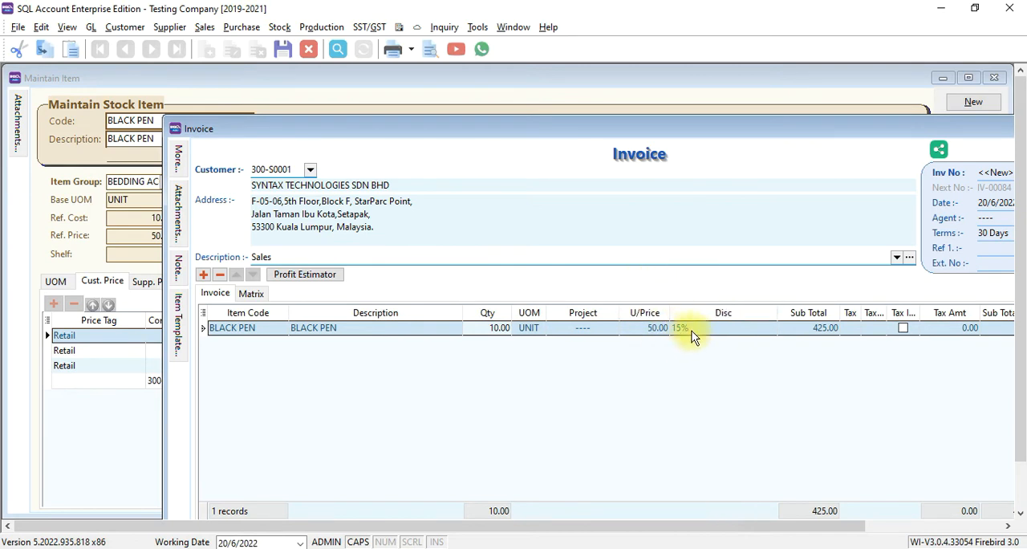
{"action": "mouse_move", "coordinate": [696, 327]}
{"action": "type", "text": "BLAC"}
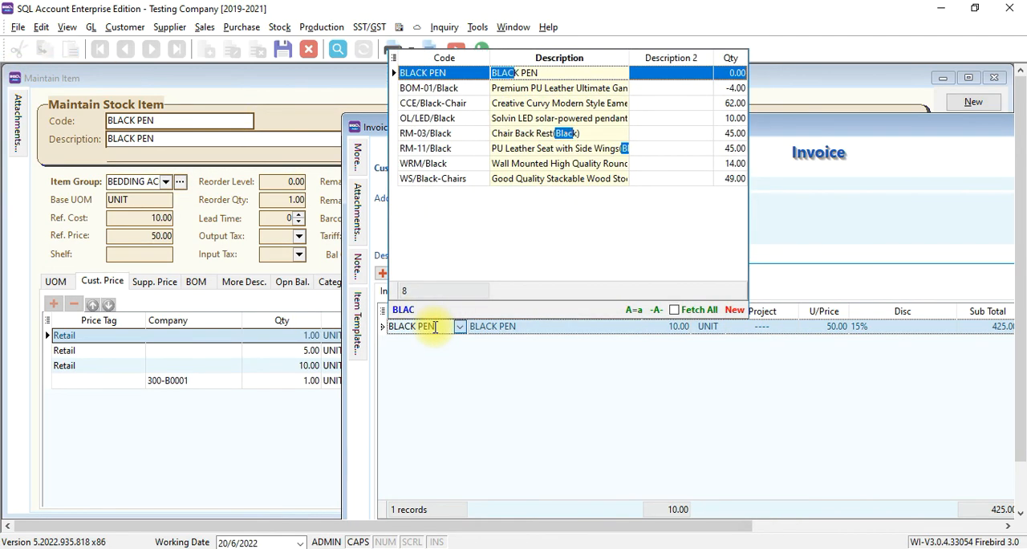
Reselect BLACK PEN for customer BEST COOL so it prices at 40 with no discount, subtotal 400.
{"action": "left_click", "coordinate": [424, 72]}
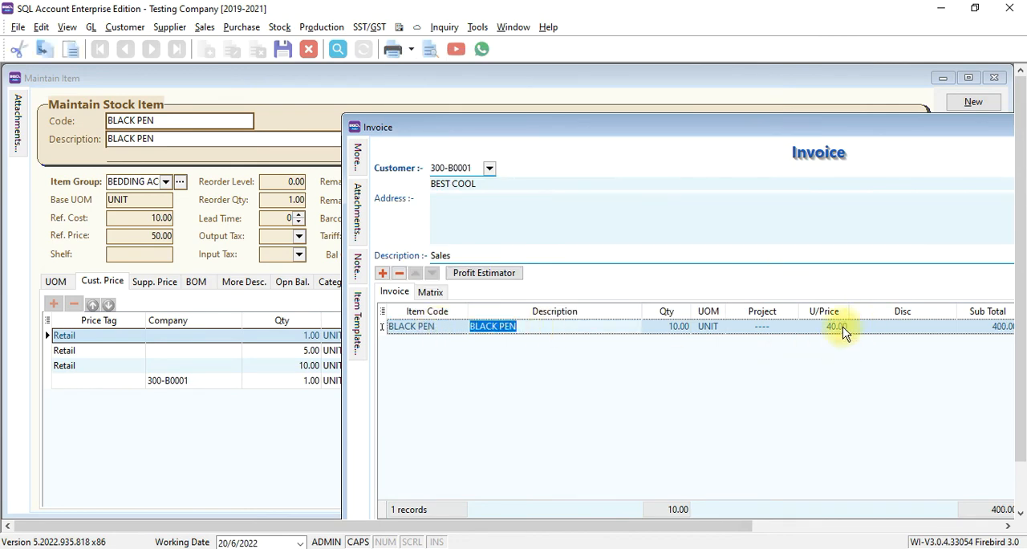
{"action": "mouse_move", "coordinate": [747, 138]}
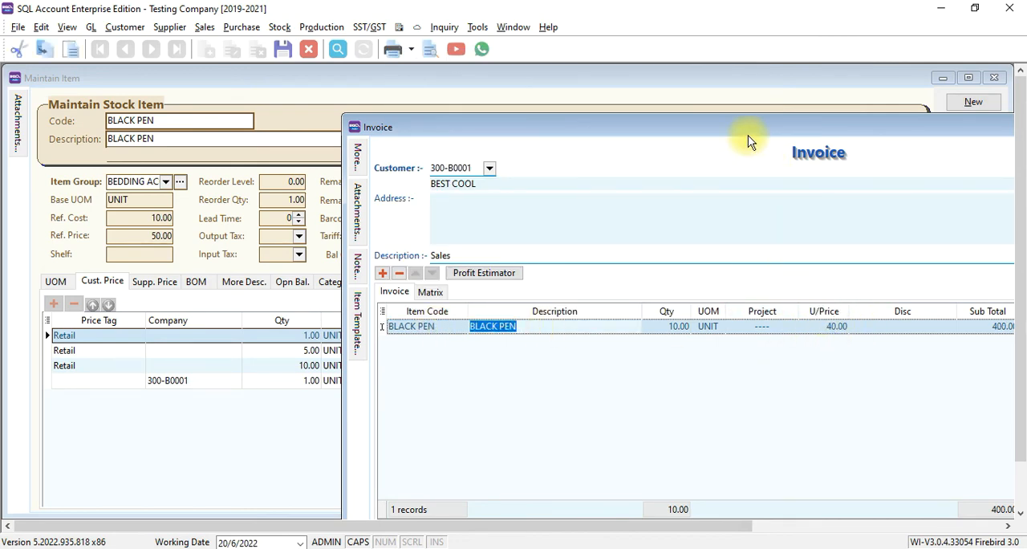